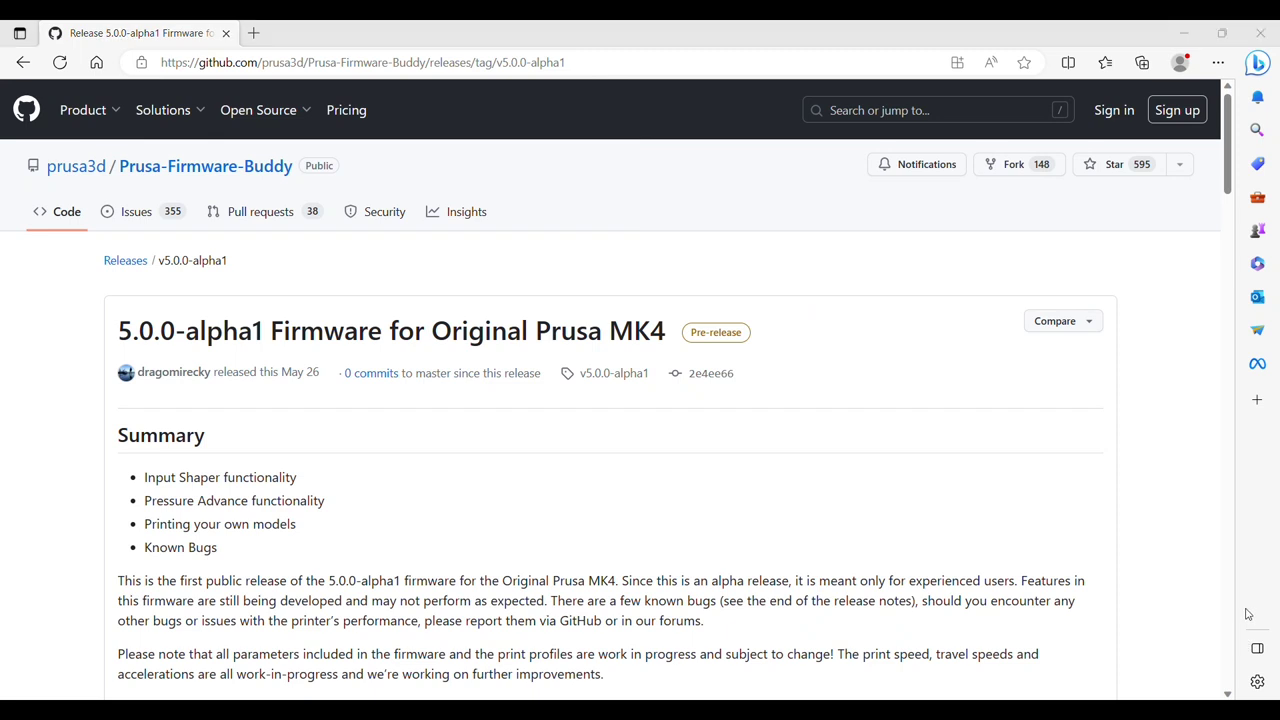
mouse_move(1004, 148)
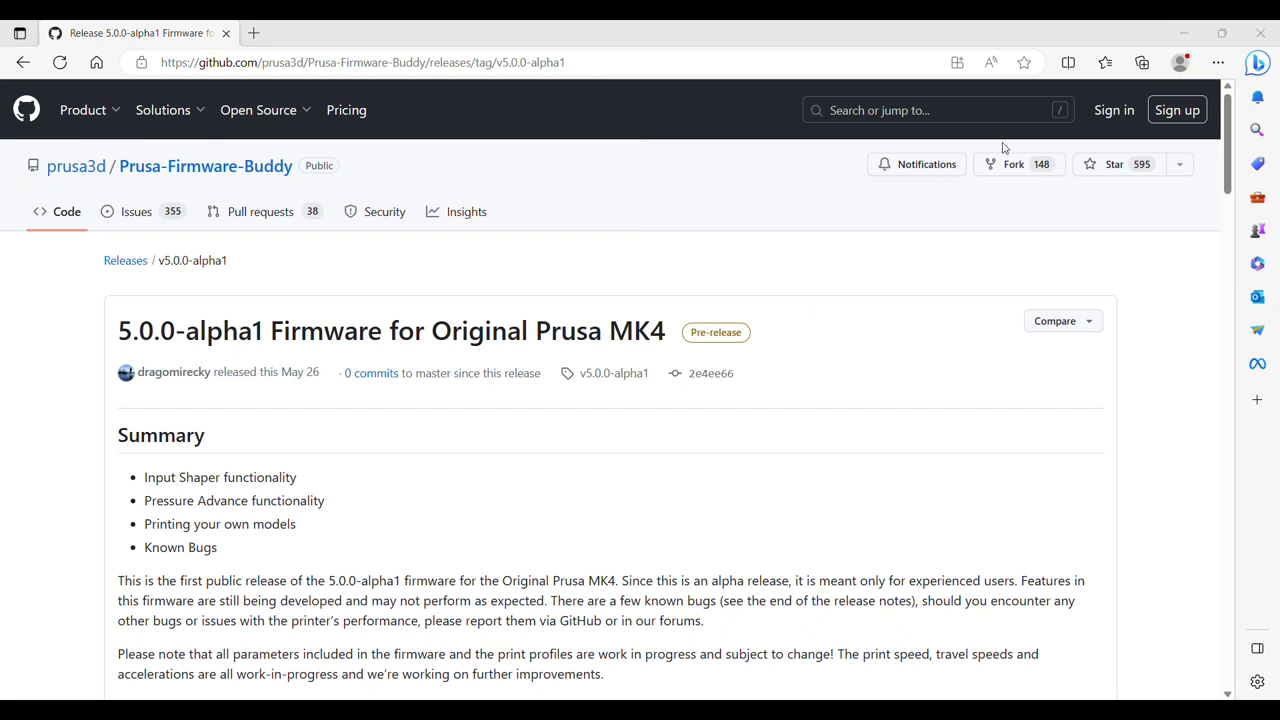
mouse_move(927, 289)
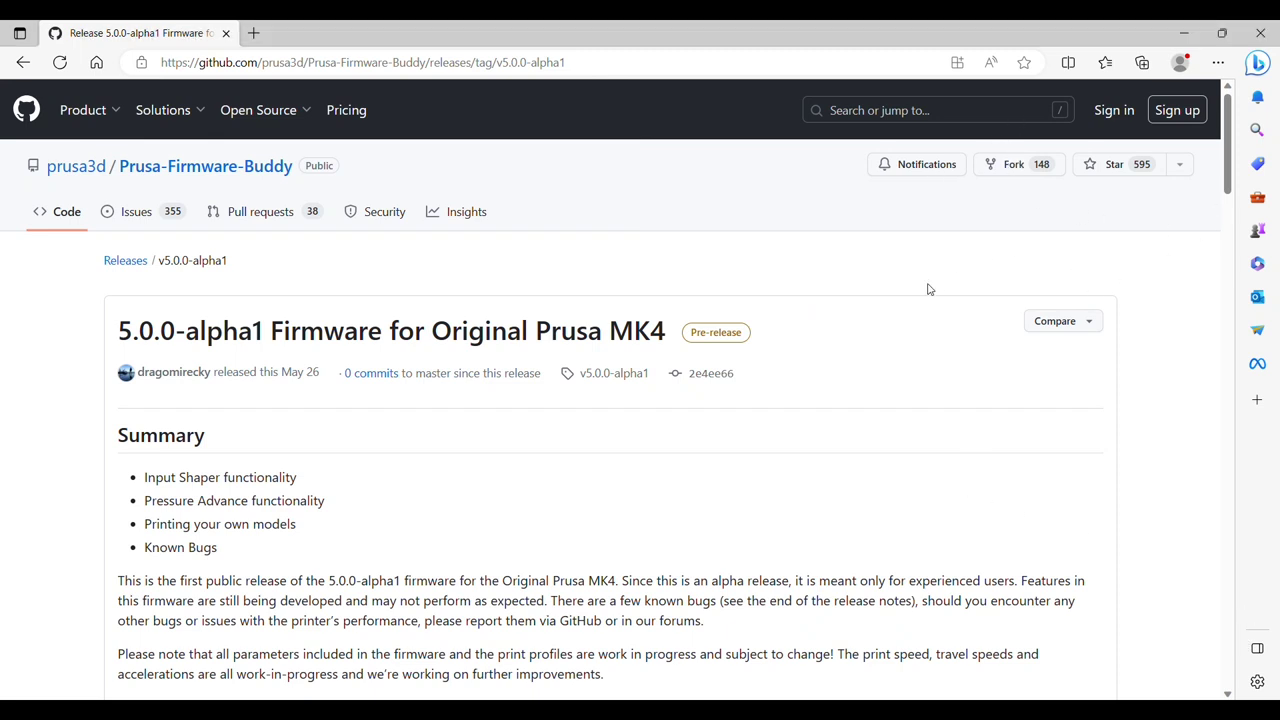
Scroll down to the release assets and download Labyrinth_PLA_MK4IS_3h19m.gcode
scroll("down", 3)
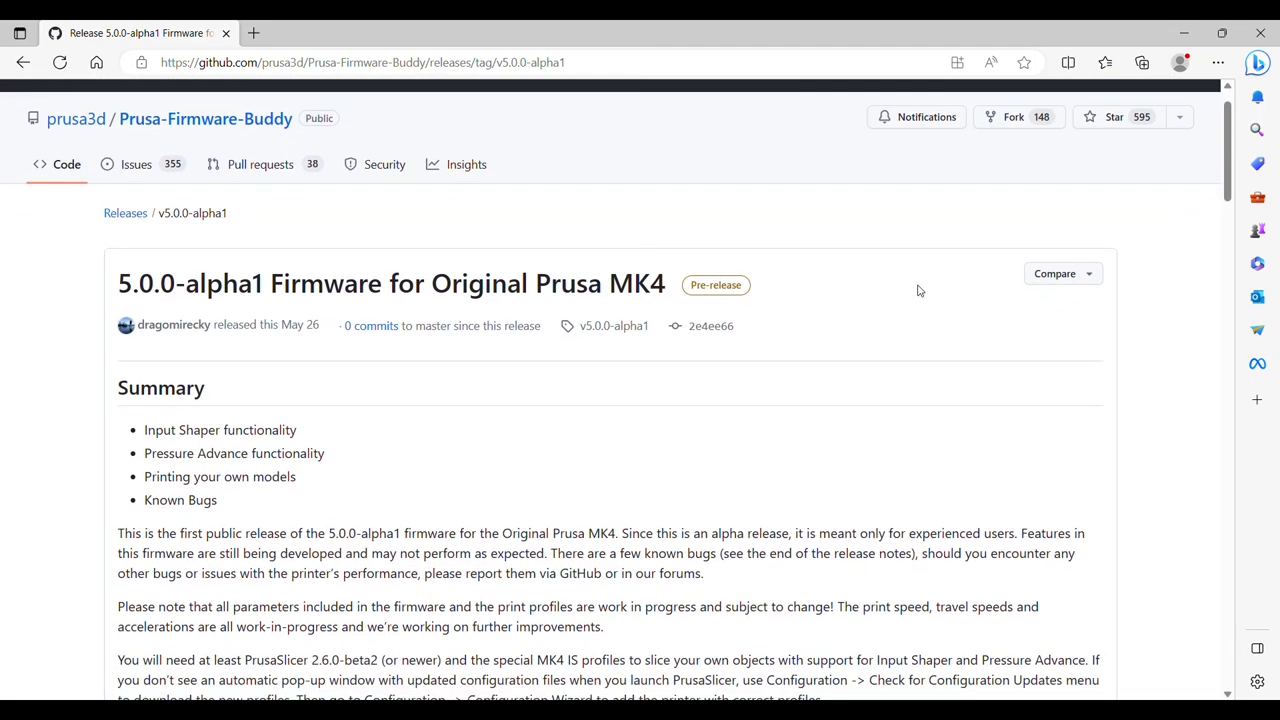
scroll("down", 3)
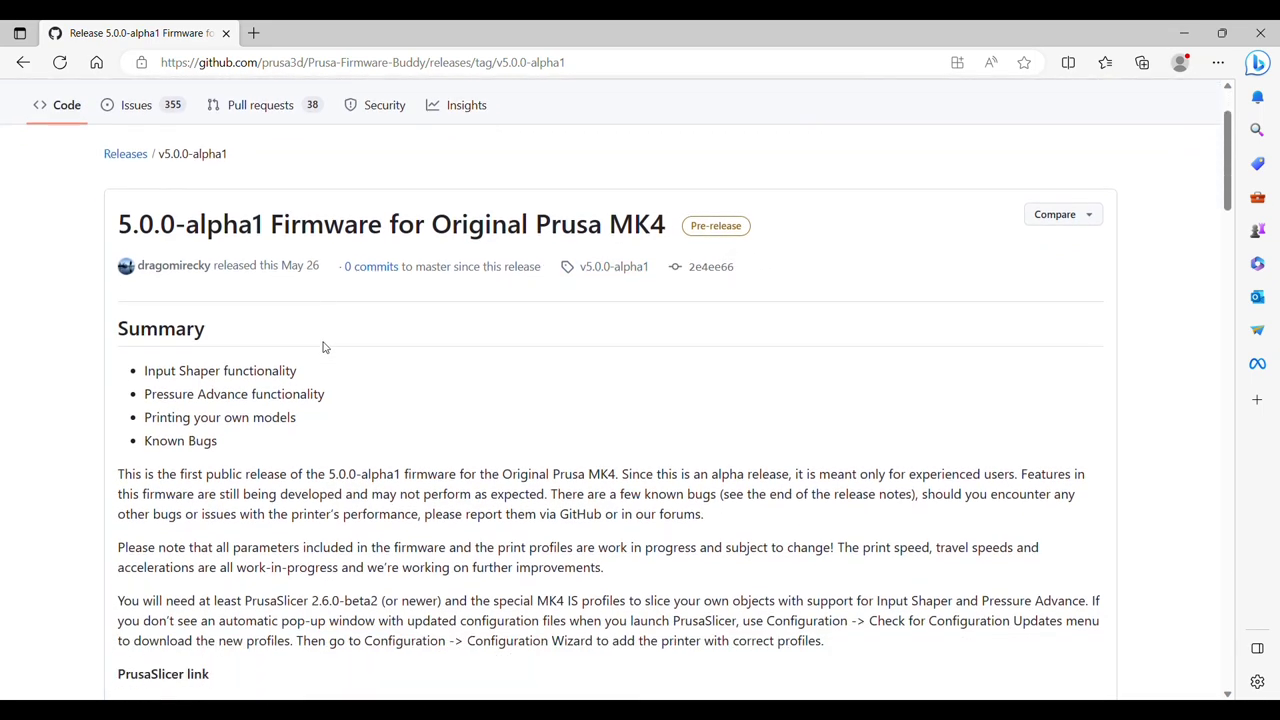
scroll("down", 3)
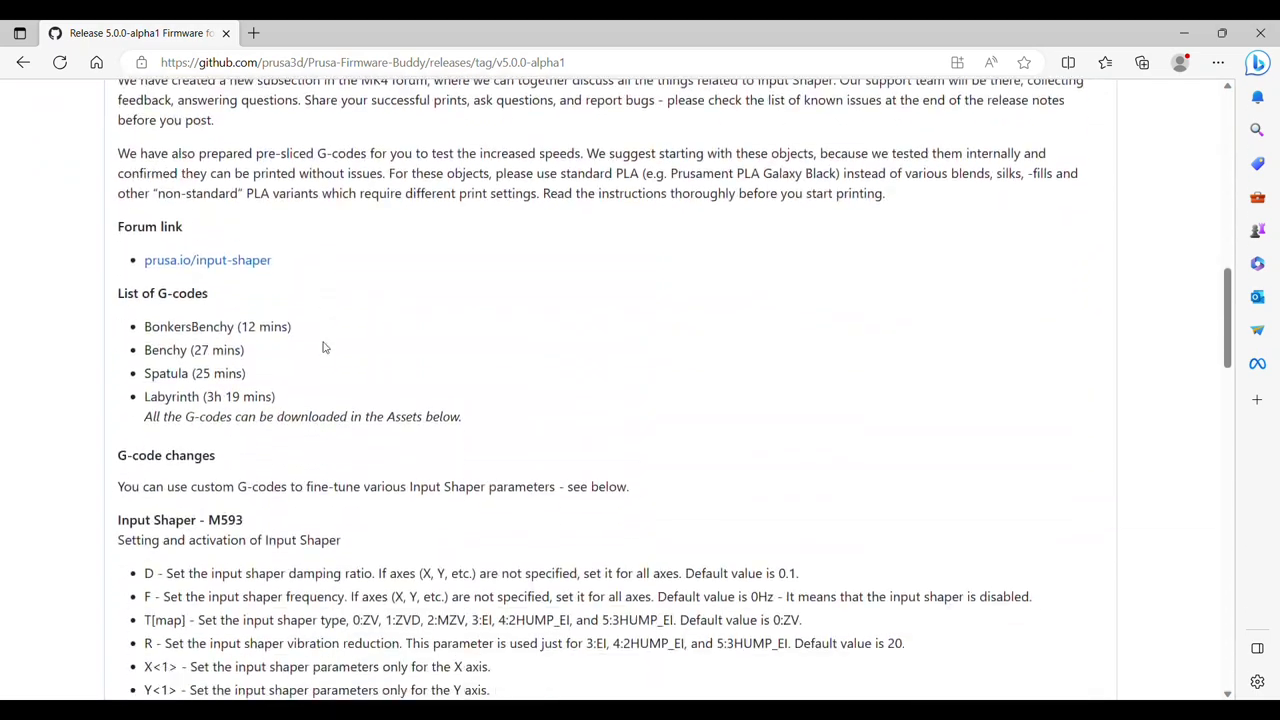
scroll("down", 3)
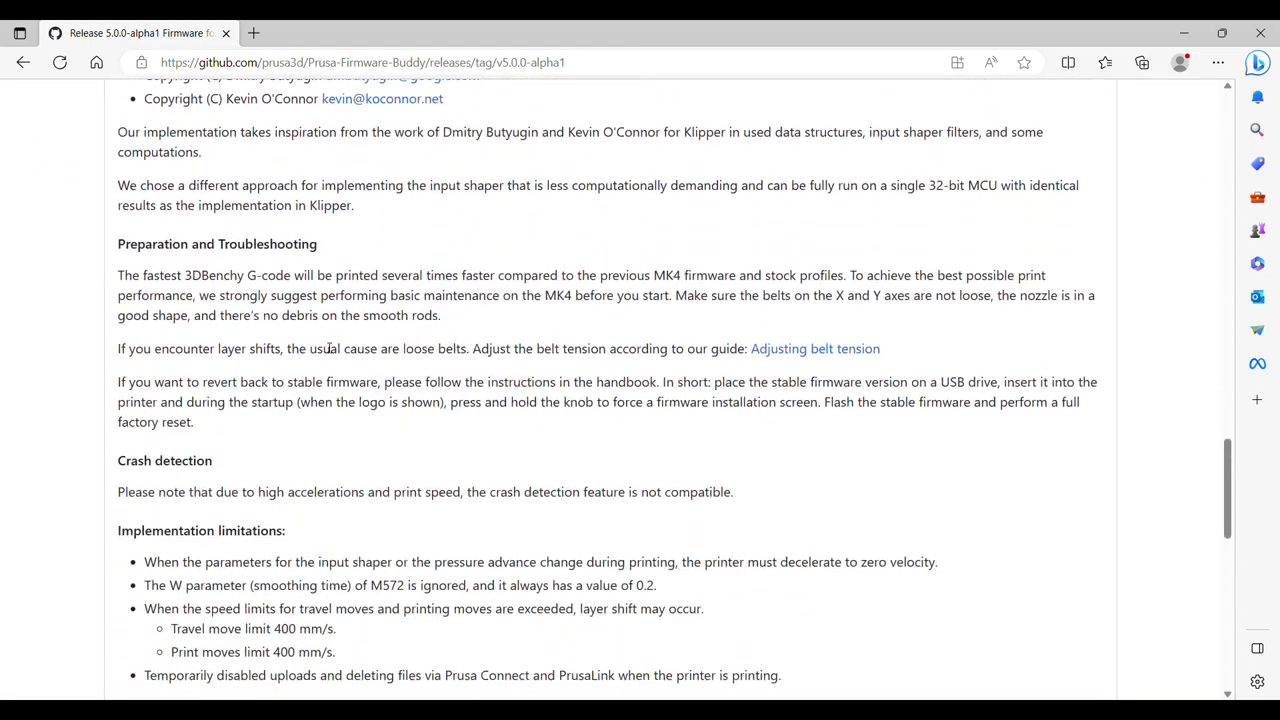
scroll("down", 3)
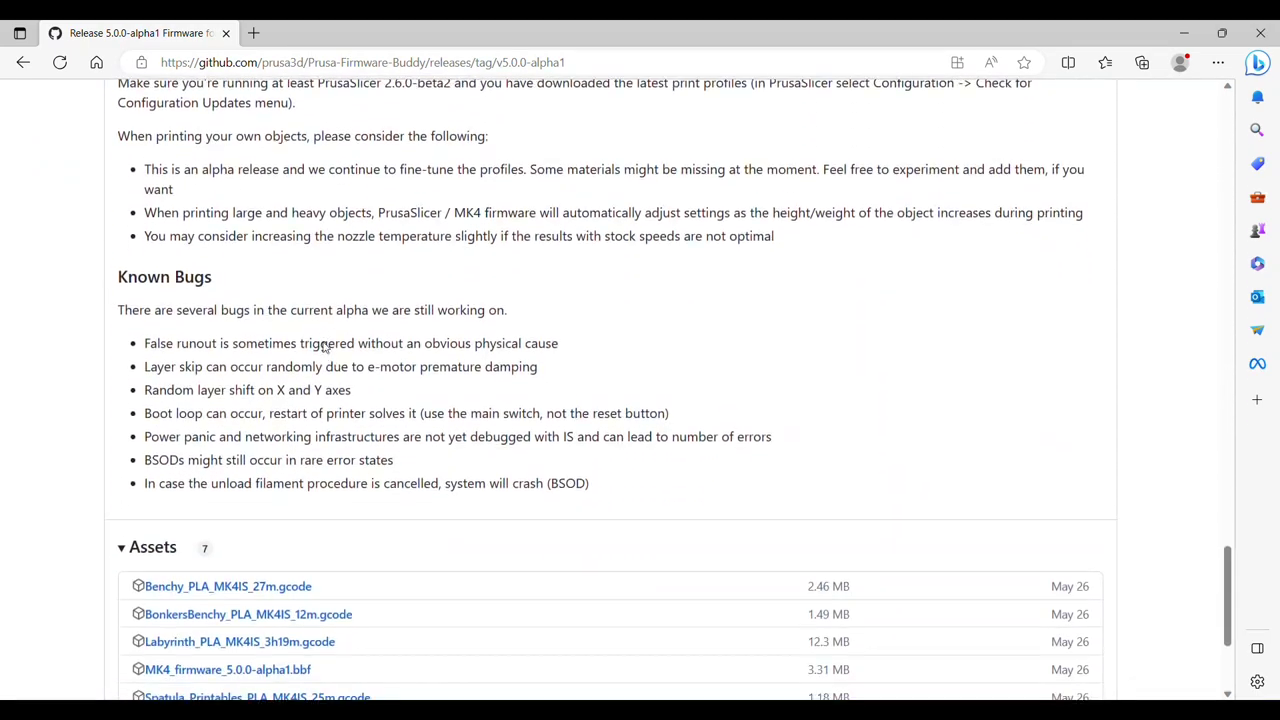
scroll("down", 3)
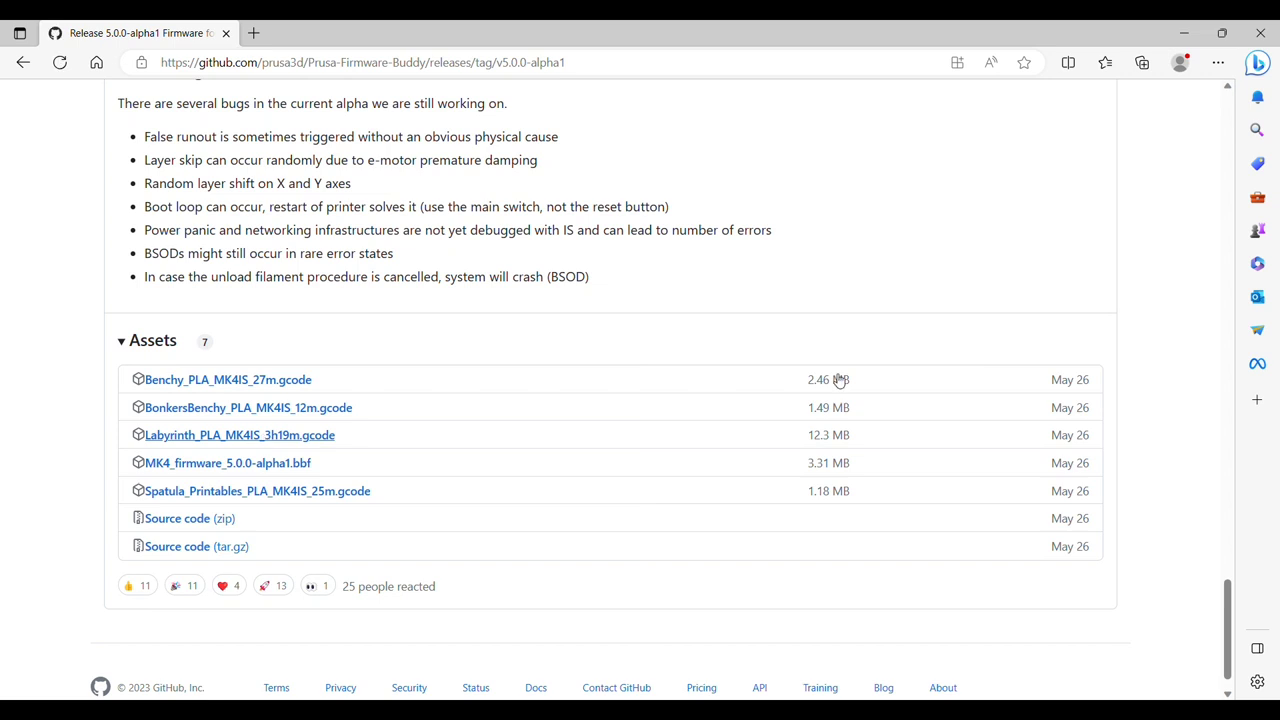
left_click(239, 434)
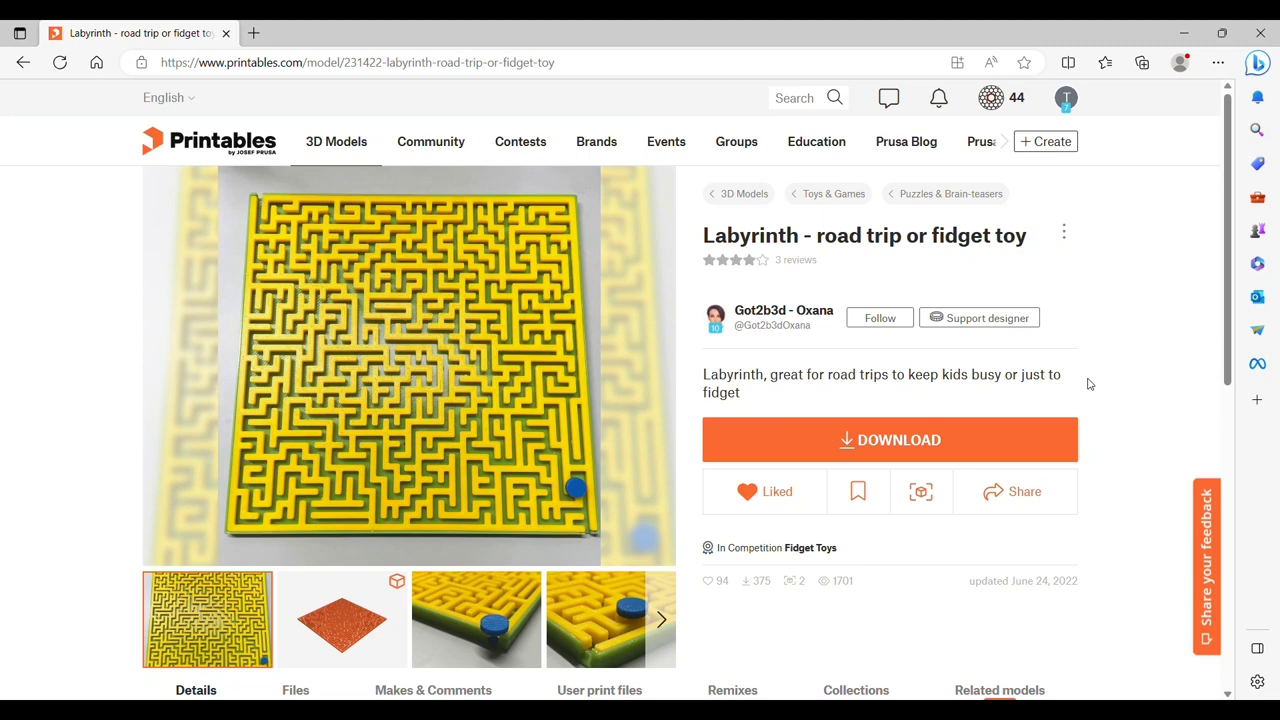
Check Lab.stl, Lab-box.stl and Lab-pin.stl under Files, then view the pin close-up photo
scroll("down", 3)
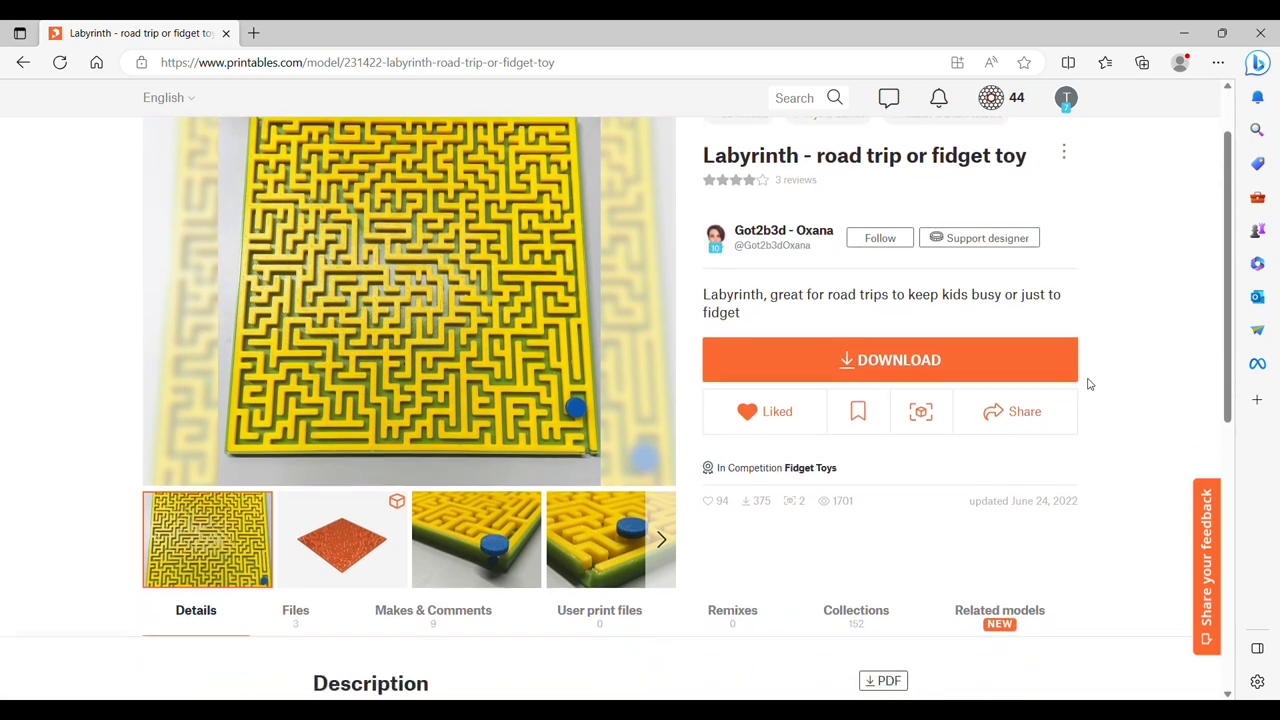
scroll("down", 3)
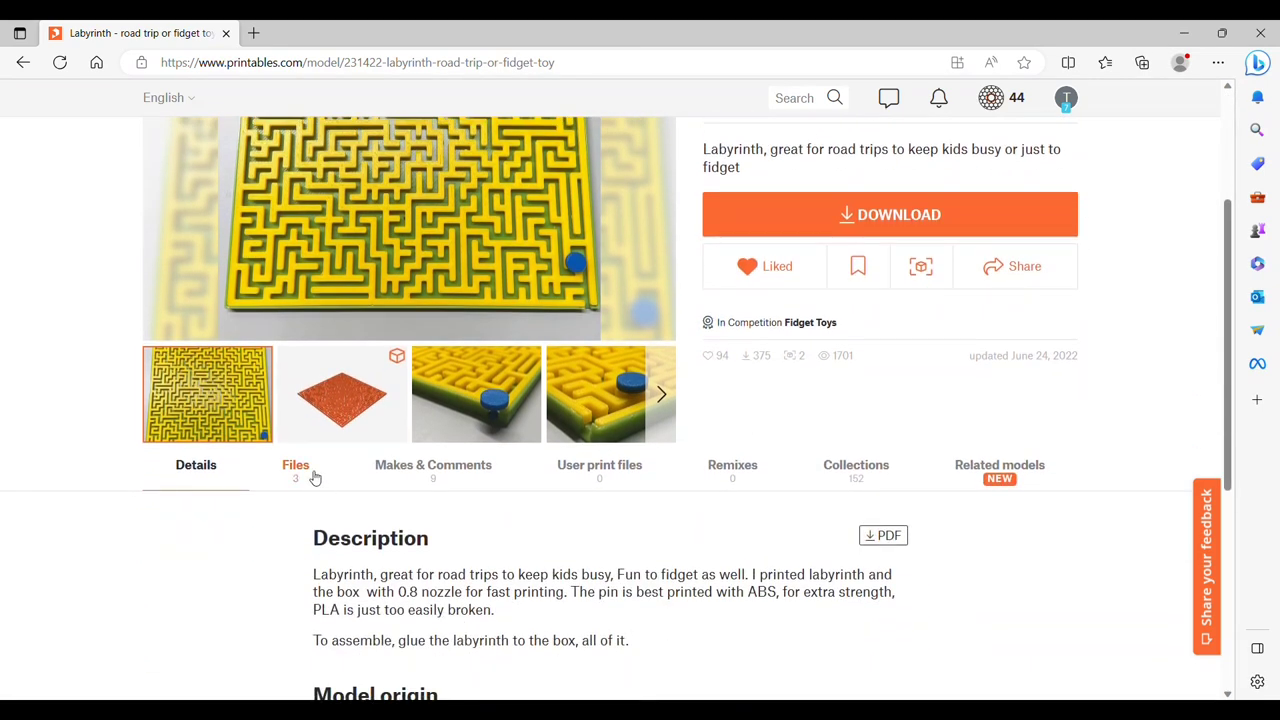
left_click(295, 464)
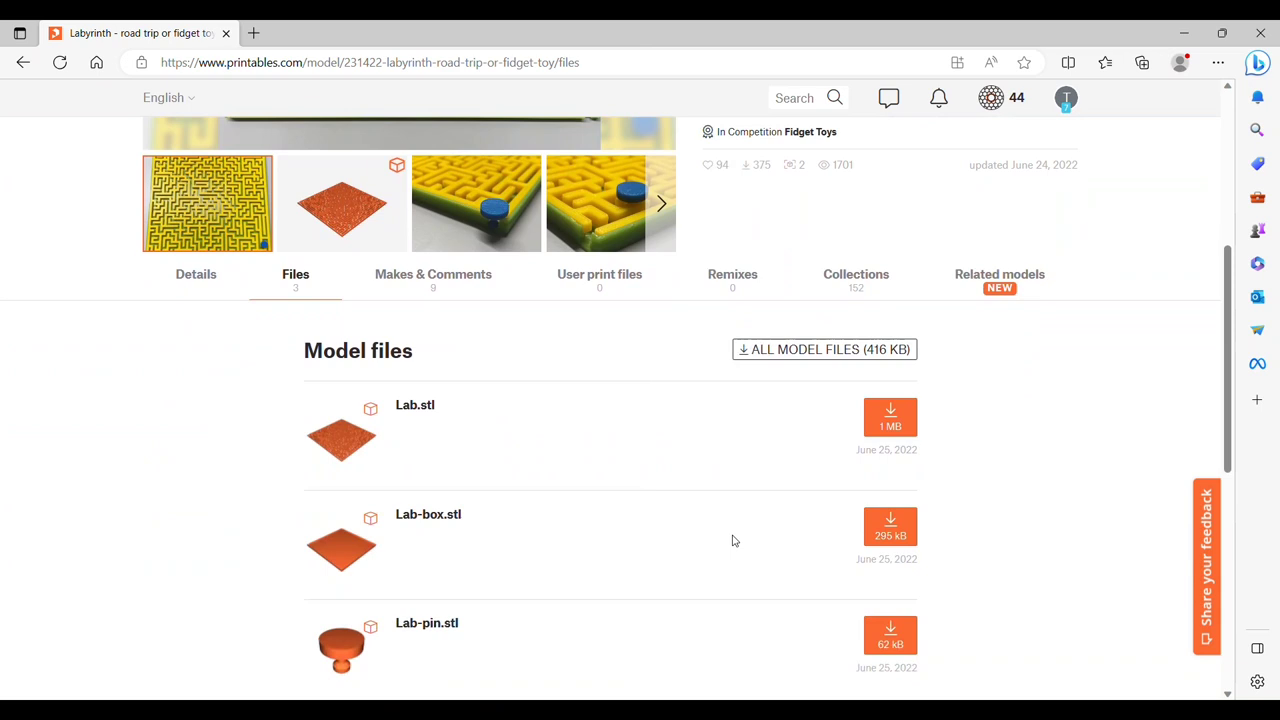
scroll("down", 3)
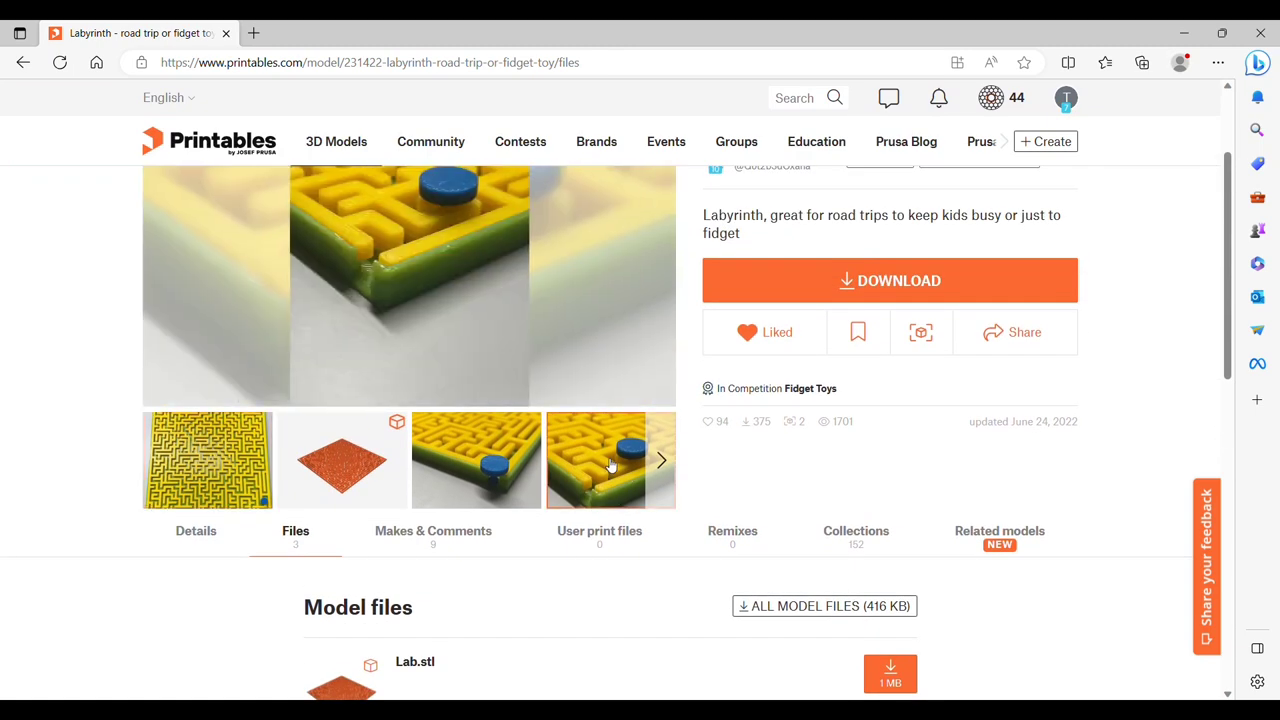
left_click(476, 460)
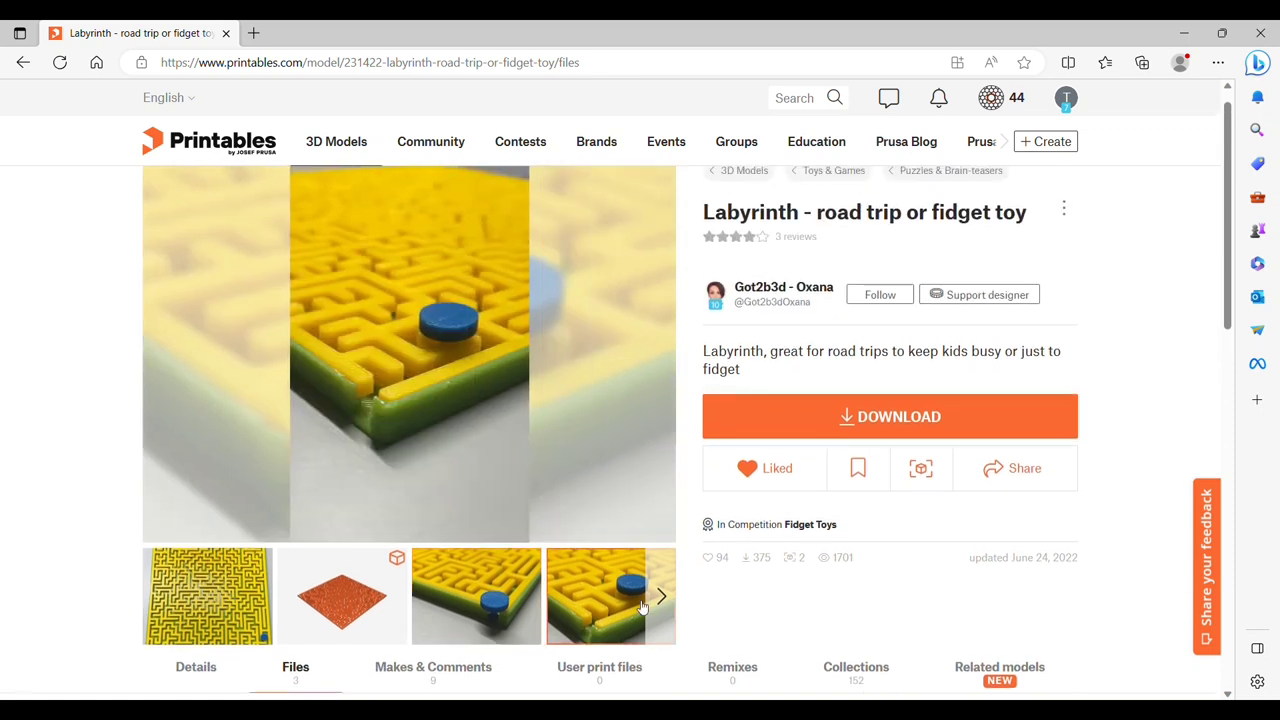
left_click(661, 596)
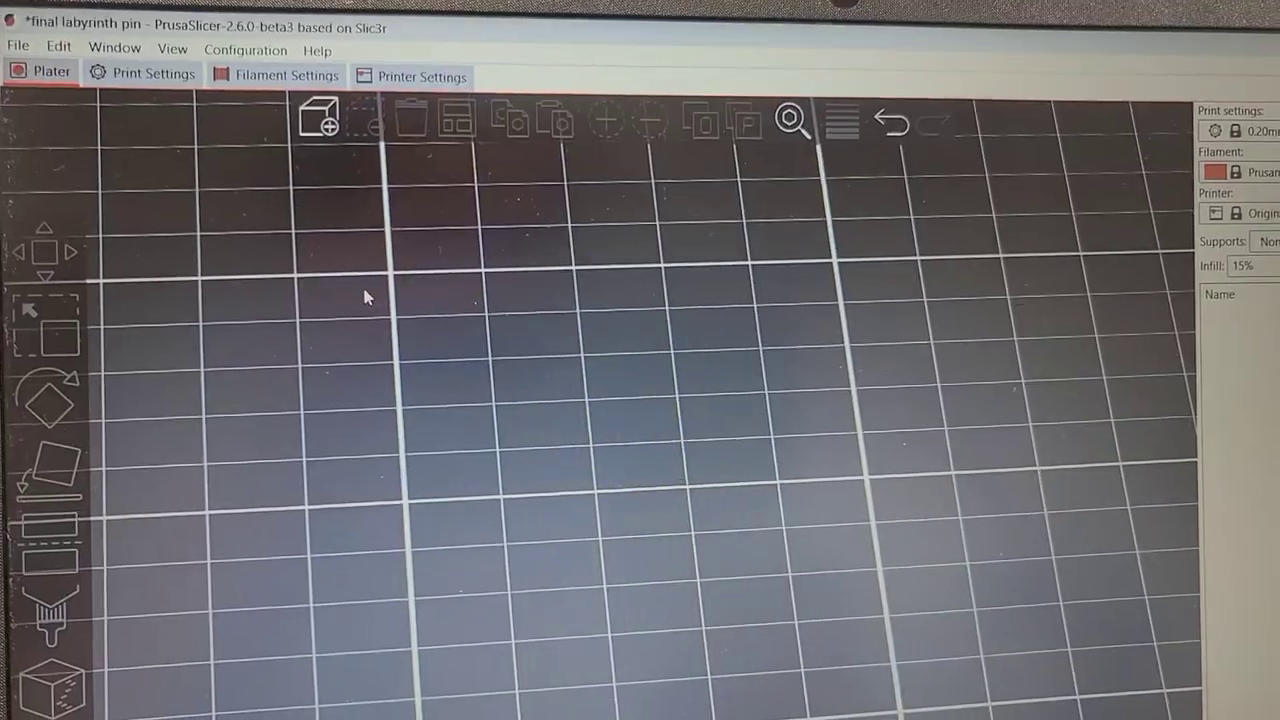
Preview Labyrinth_PLA_MK4IS_3h19m.gcode from Downloads via File > G-code Preview
left_click(17, 46)
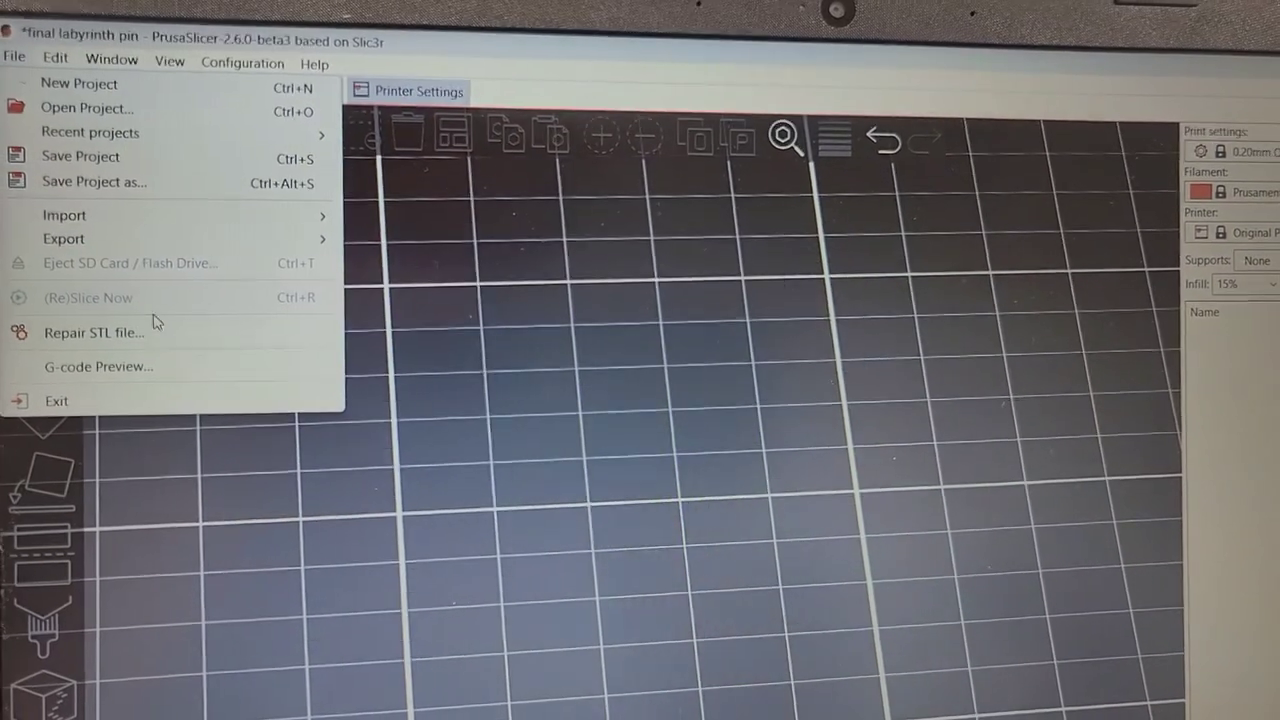
left_click(98, 366)
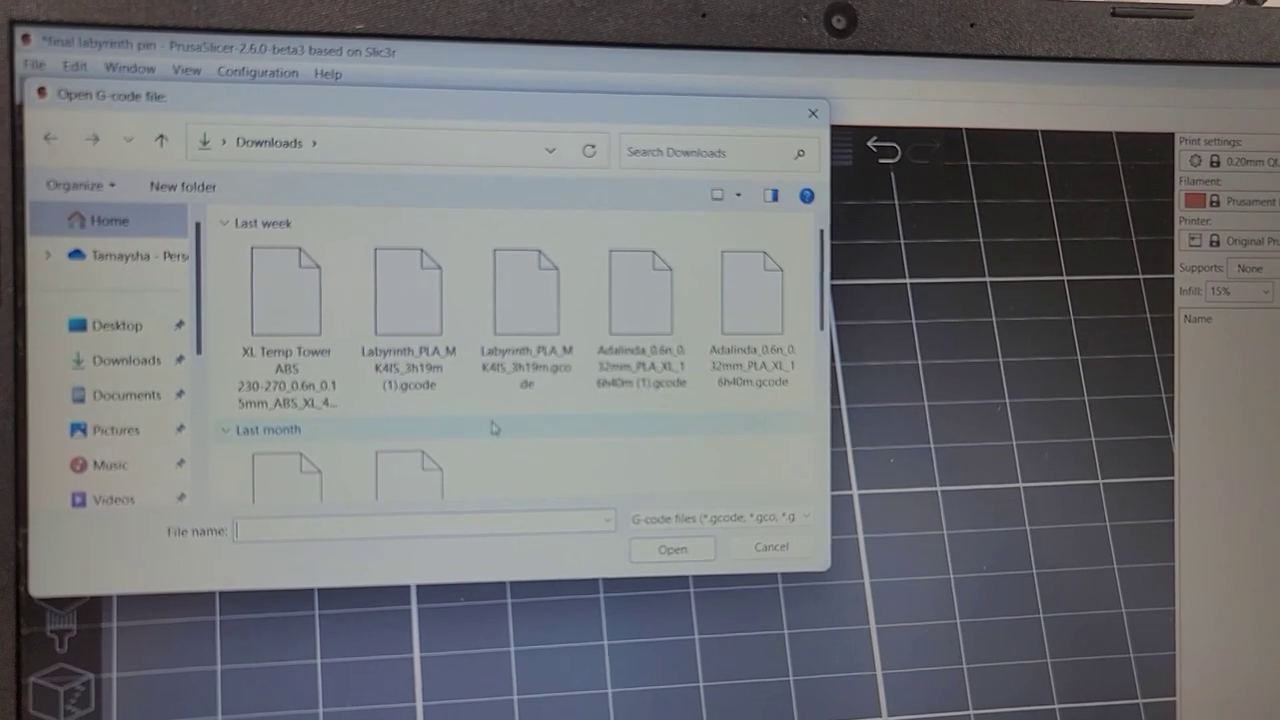
left_click(520, 290)
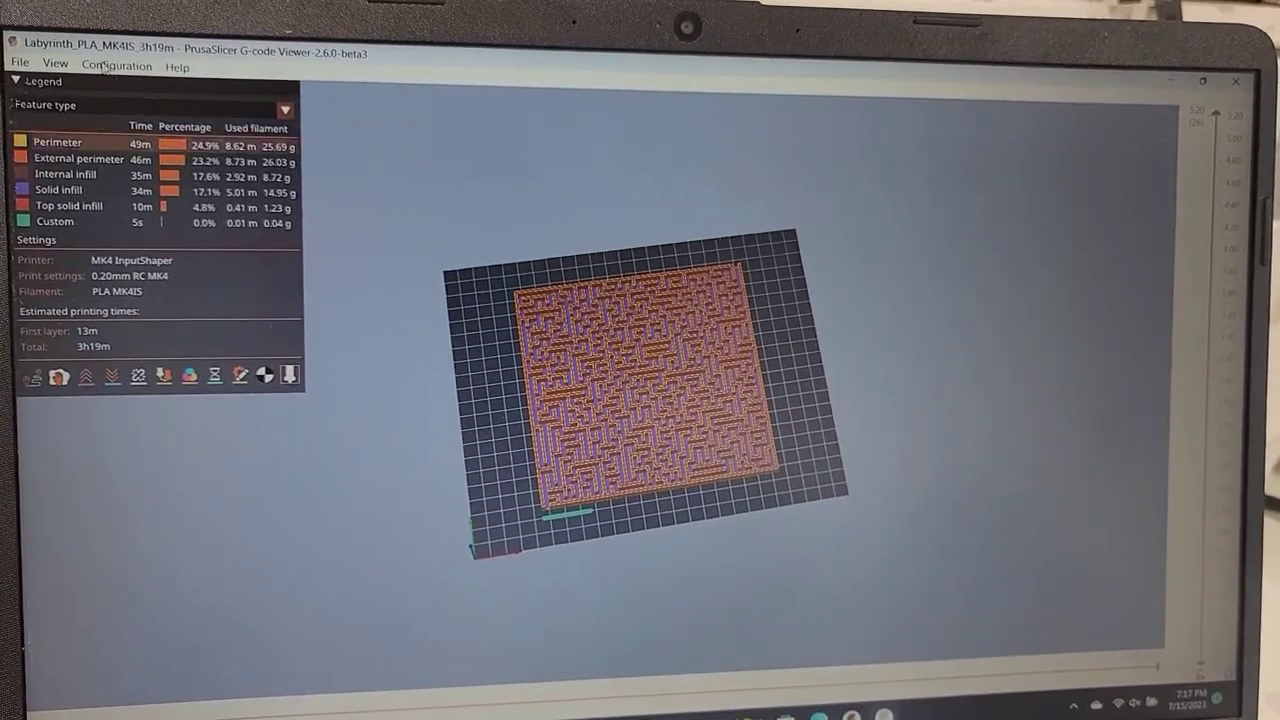
left_click(55, 78)
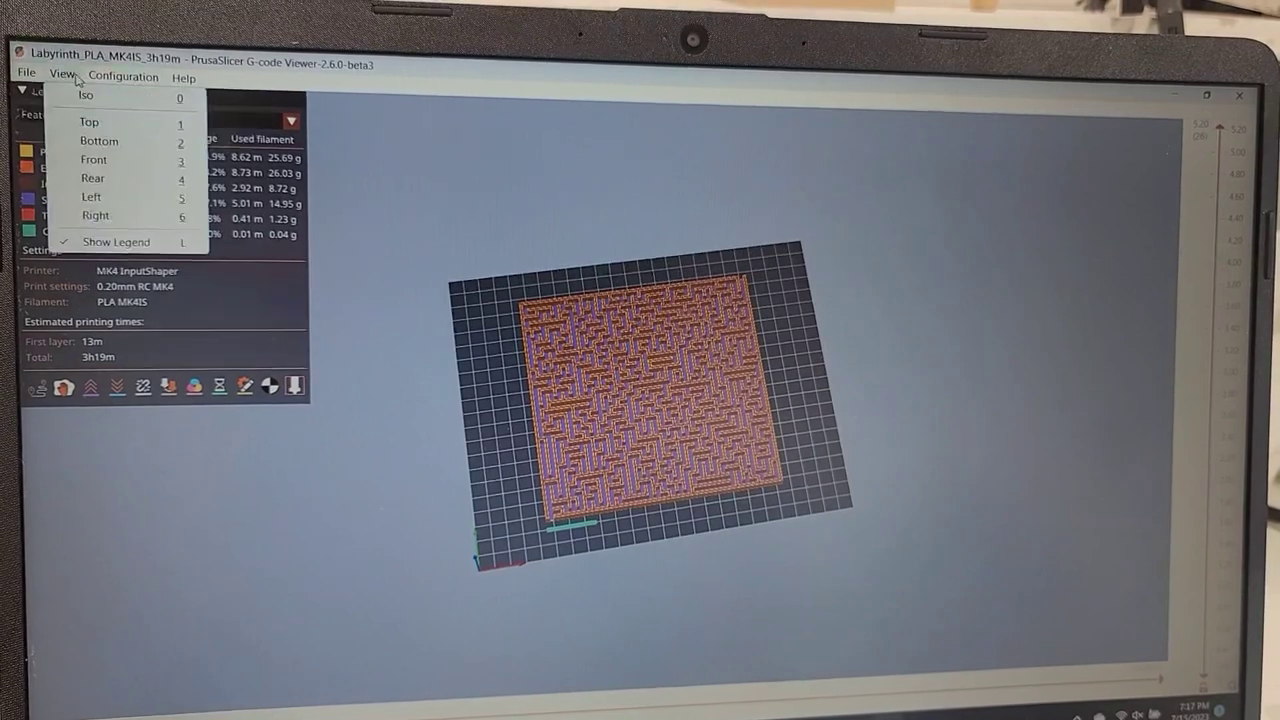
left_click(25, 73)
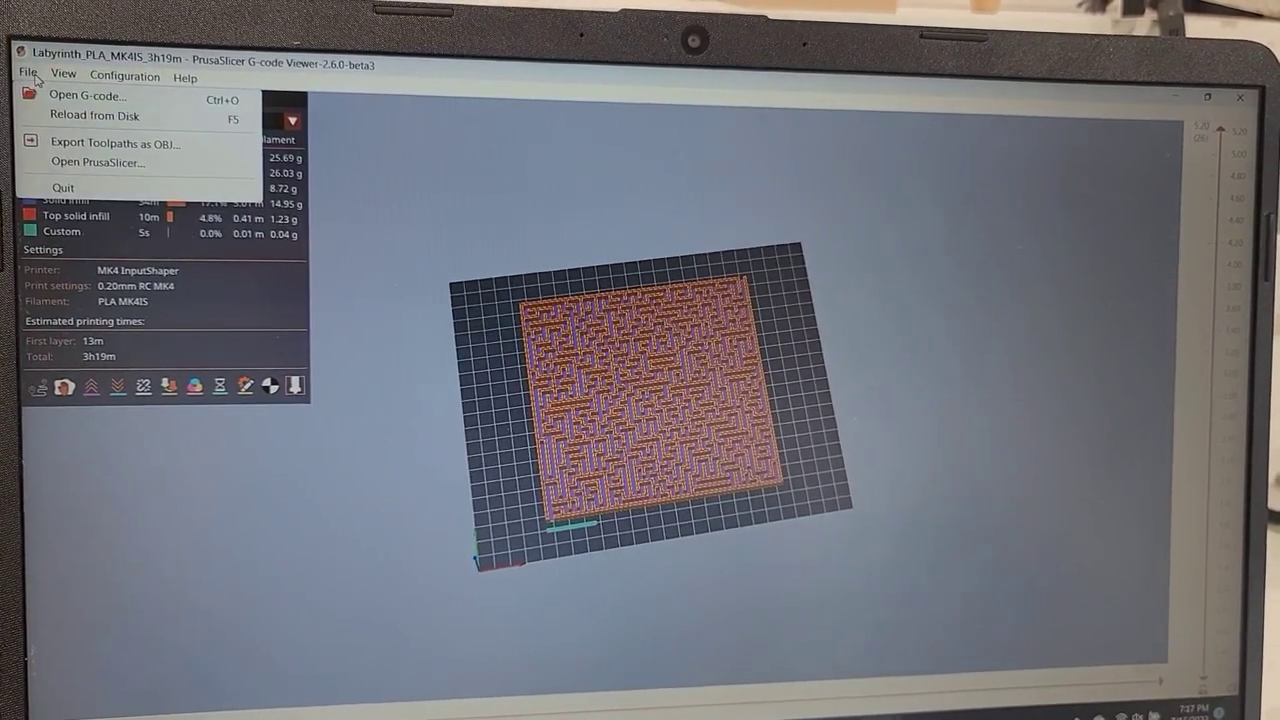
left_click(62, 71)
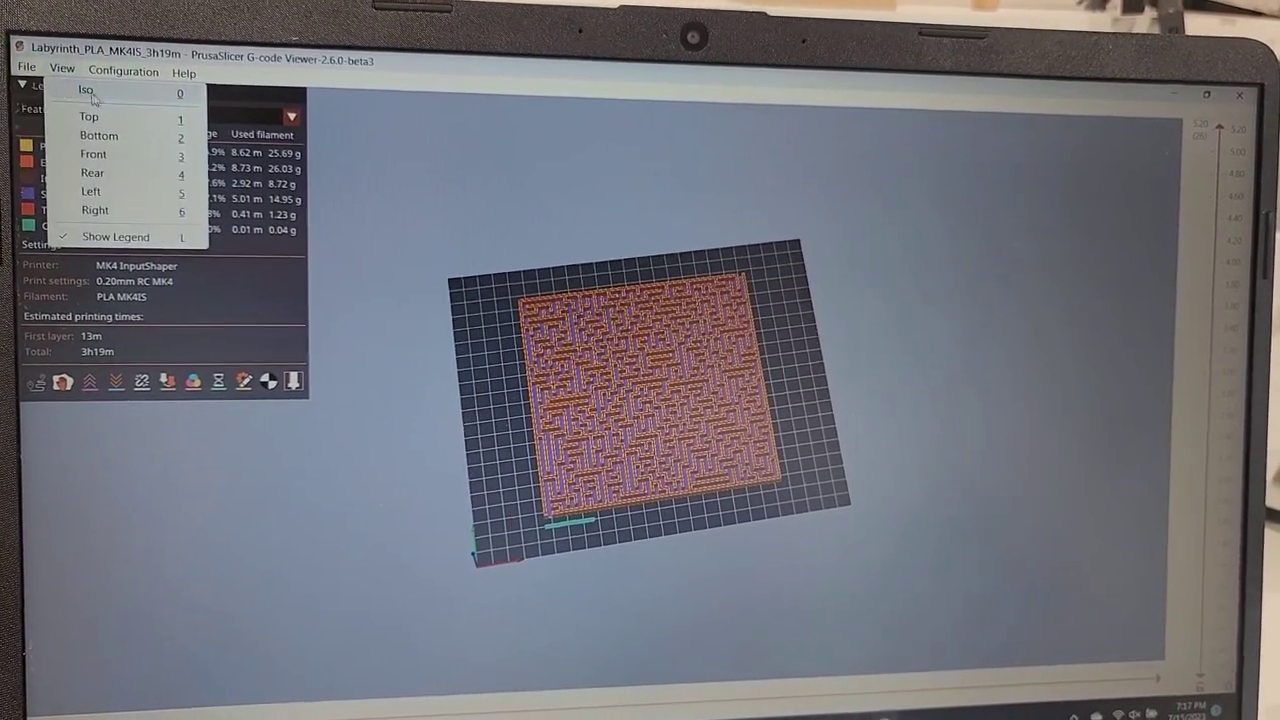
Choose File > Open PrusaSlicer from the G-code Viewer
left_click(26, 65)
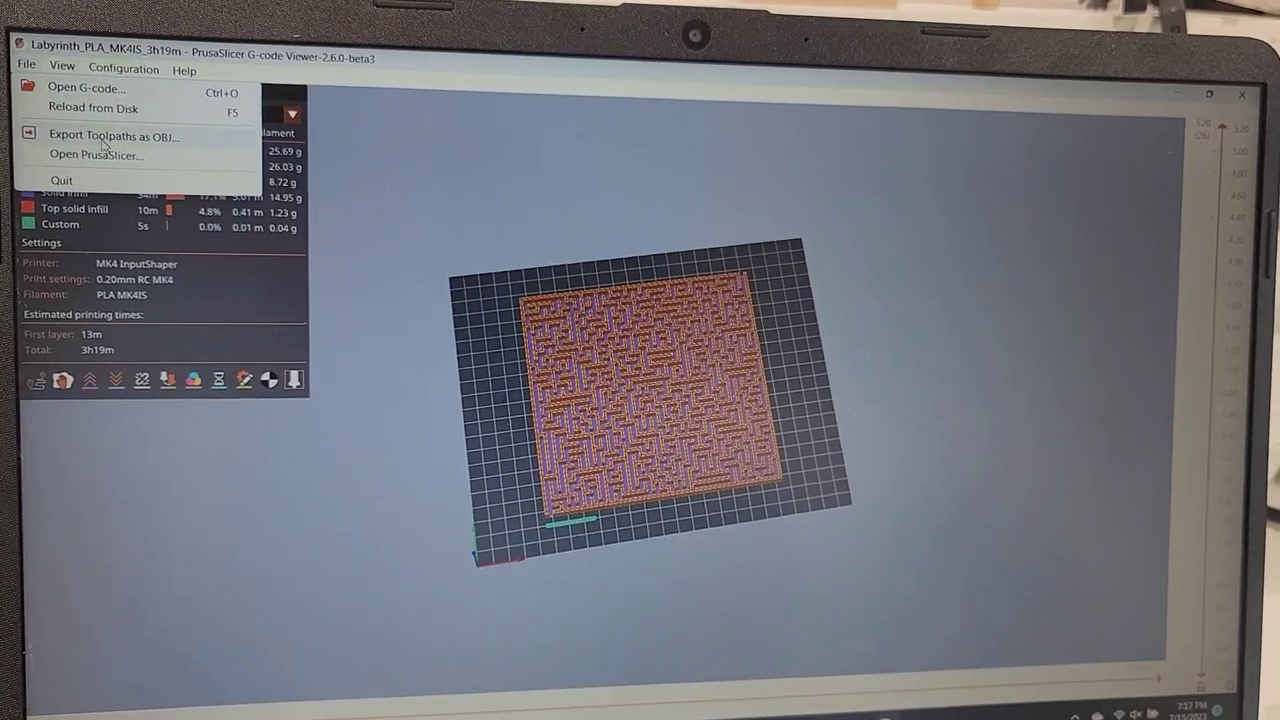
left_click(187, 67)
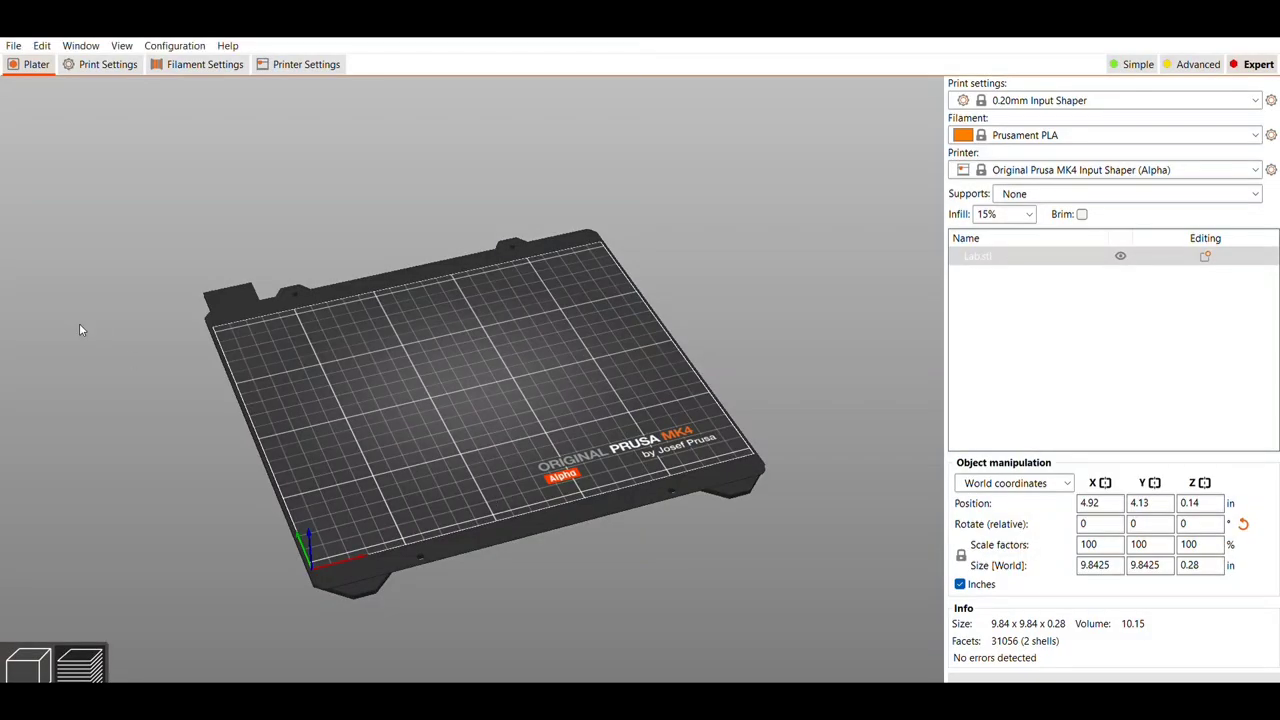
mouse_move(251, 412)
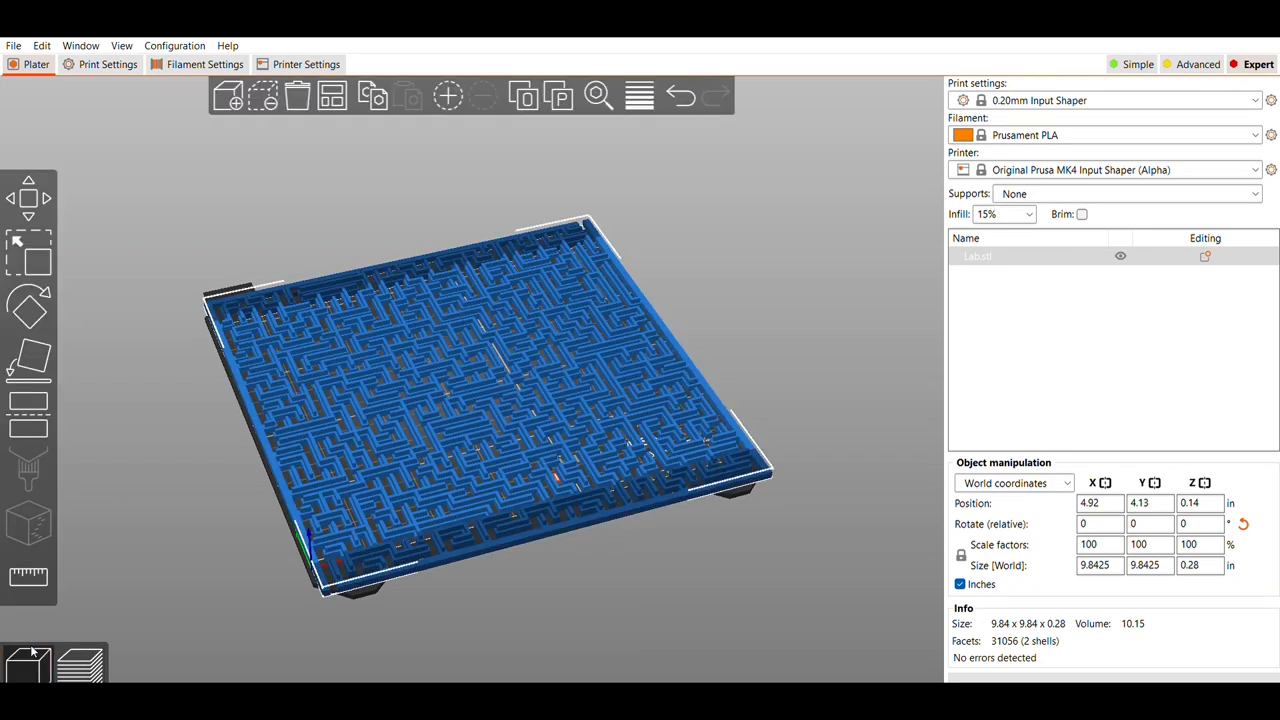
mouse_move(502, 382)
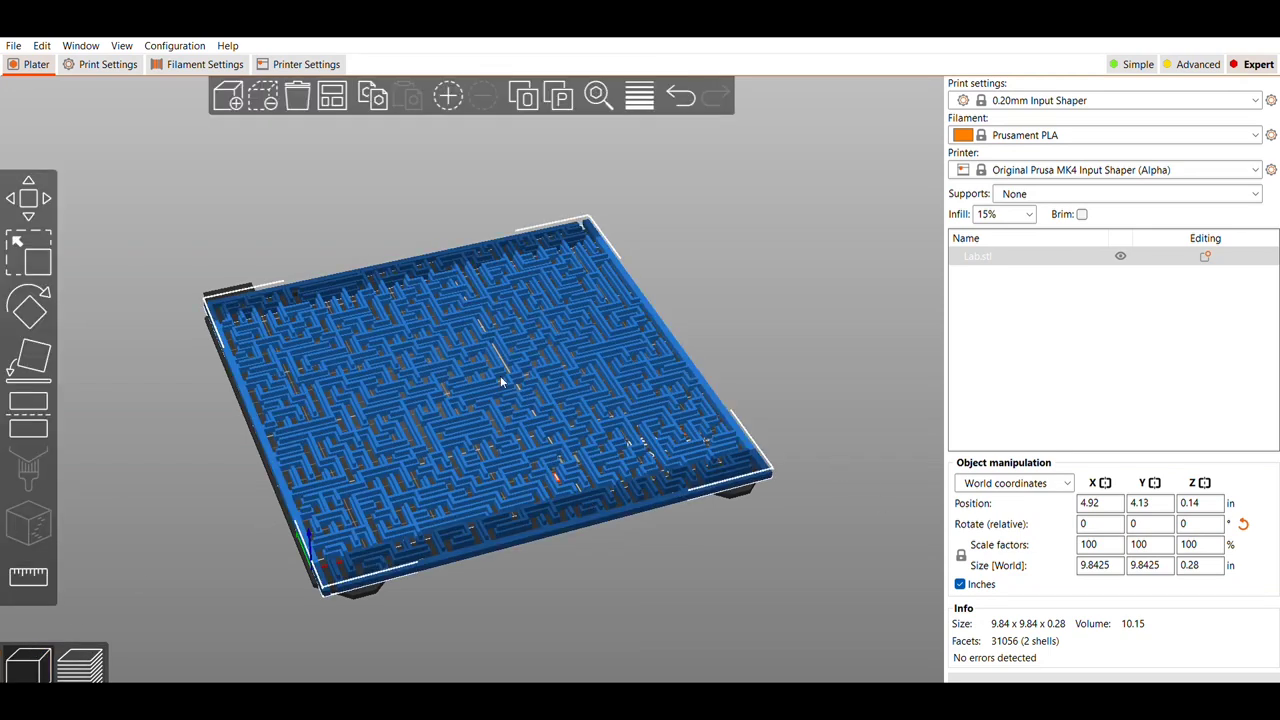
mouse_move(613, 293)
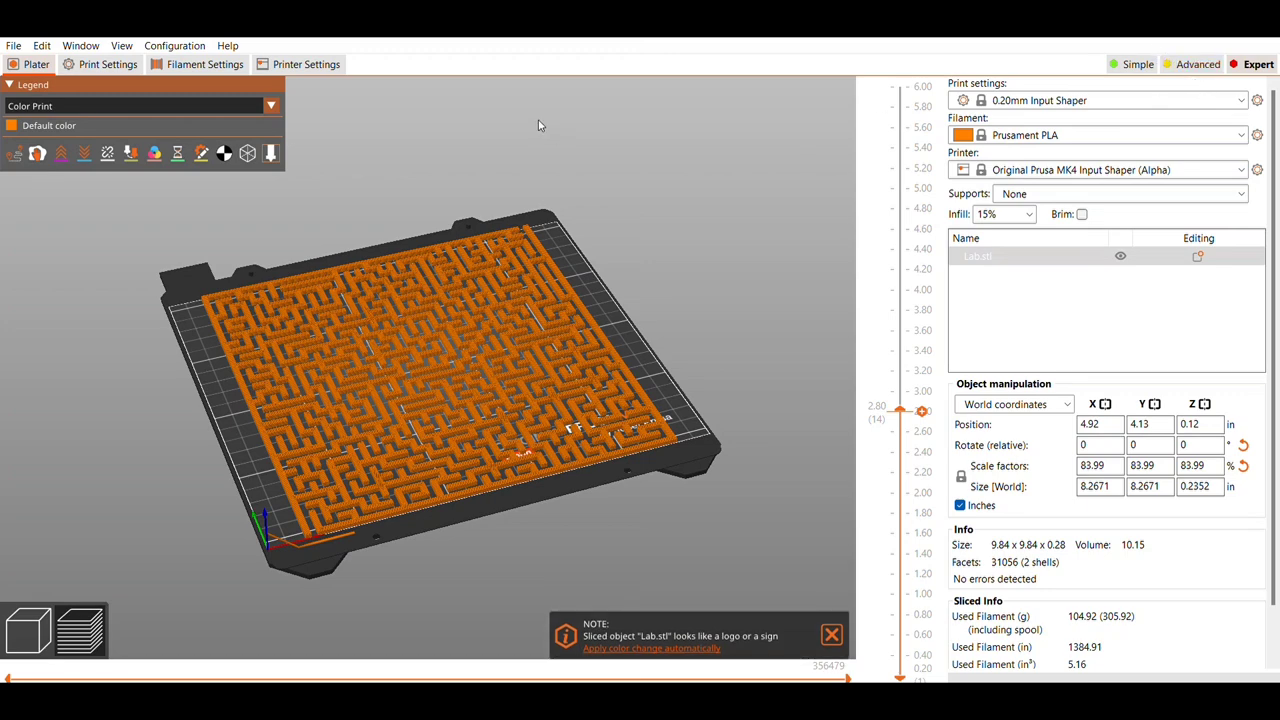
mouse_move(92, 138)
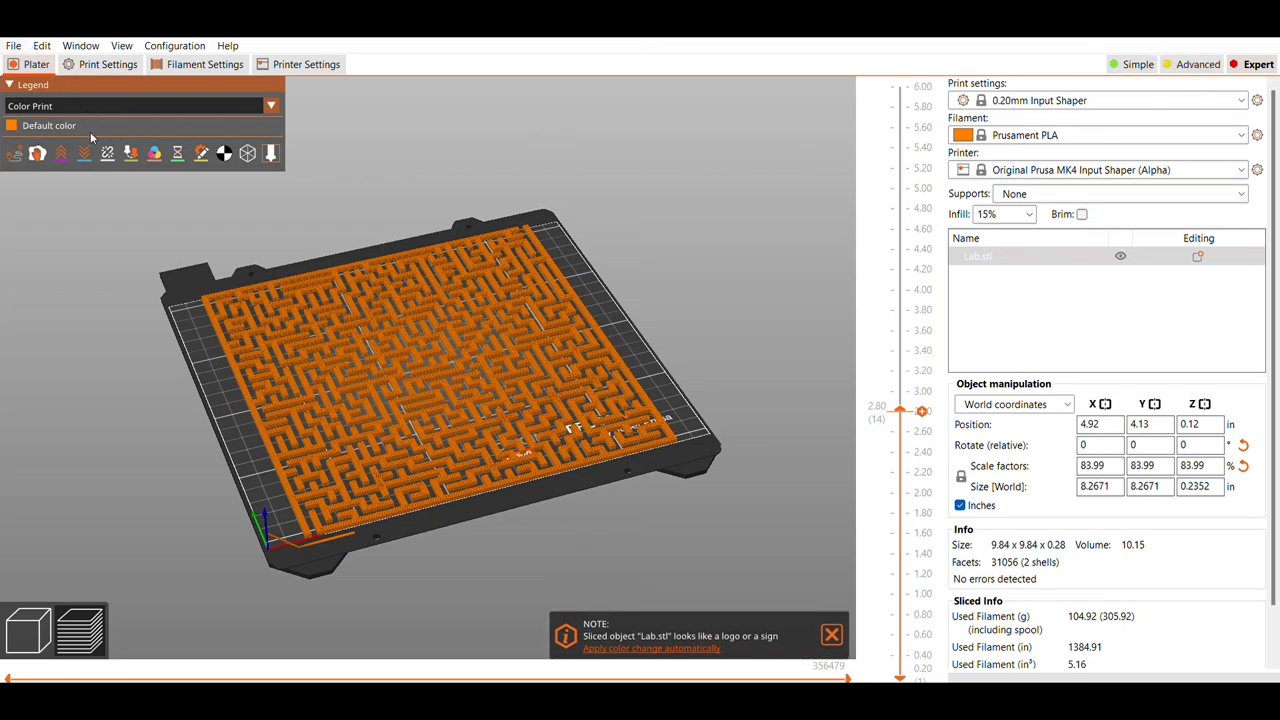
mouse_move(379, 253)
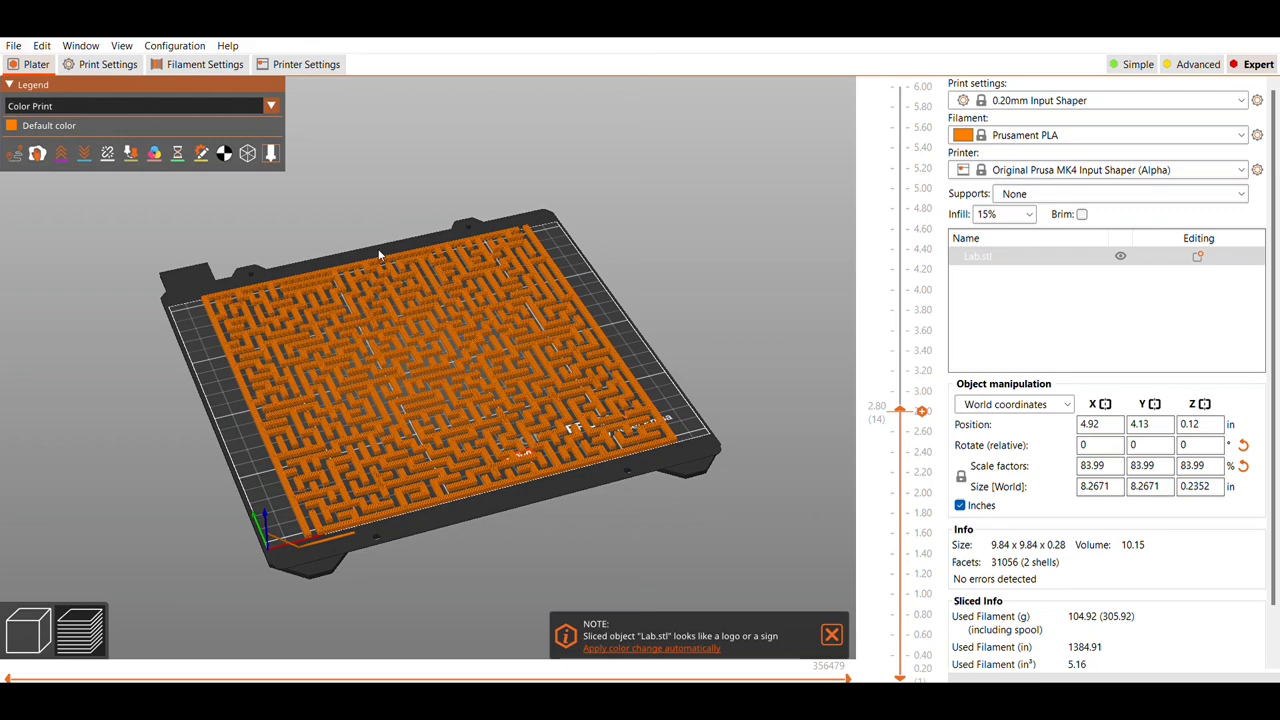
mouse_move(380, 231)
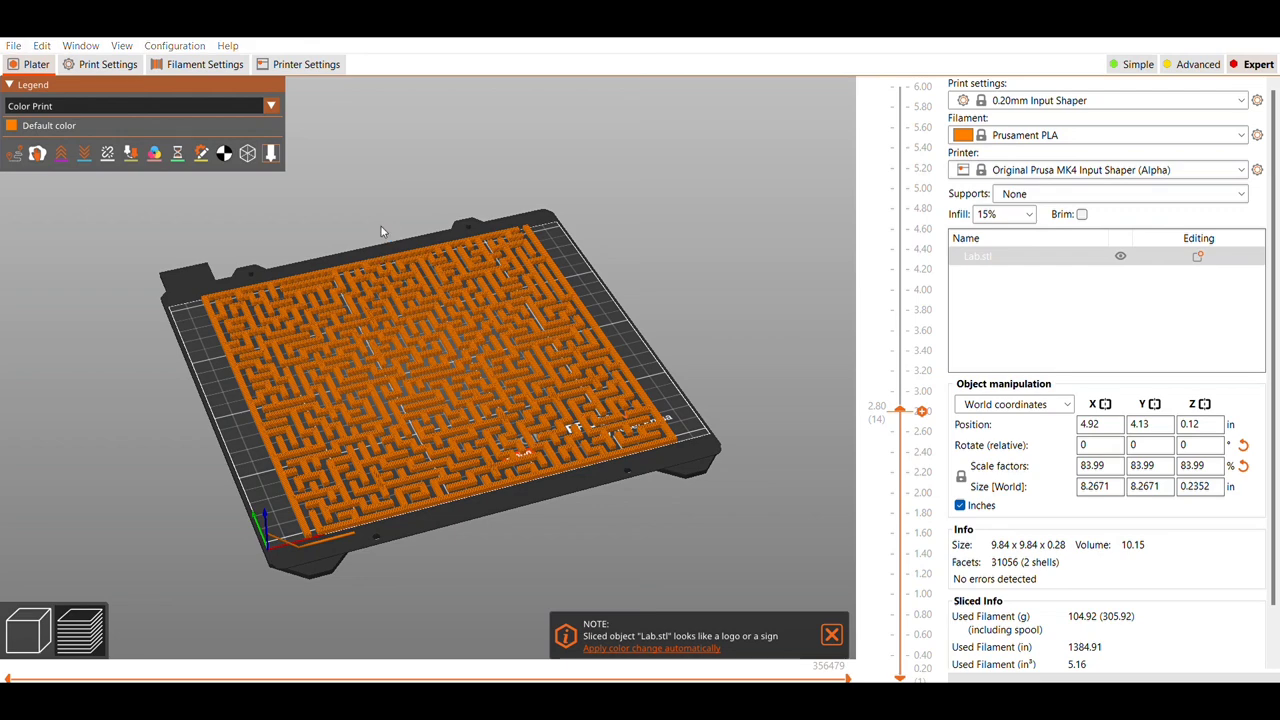
mouse_move(371, 206)
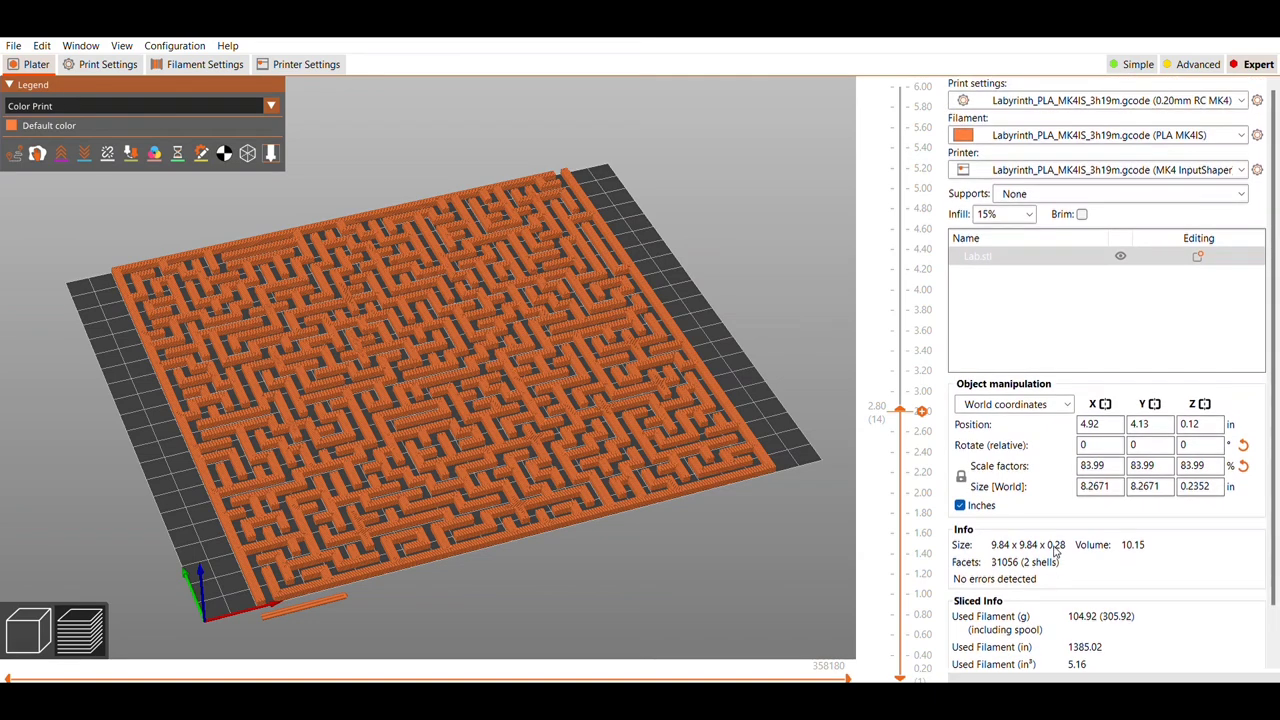
mouse_move(588, 425)
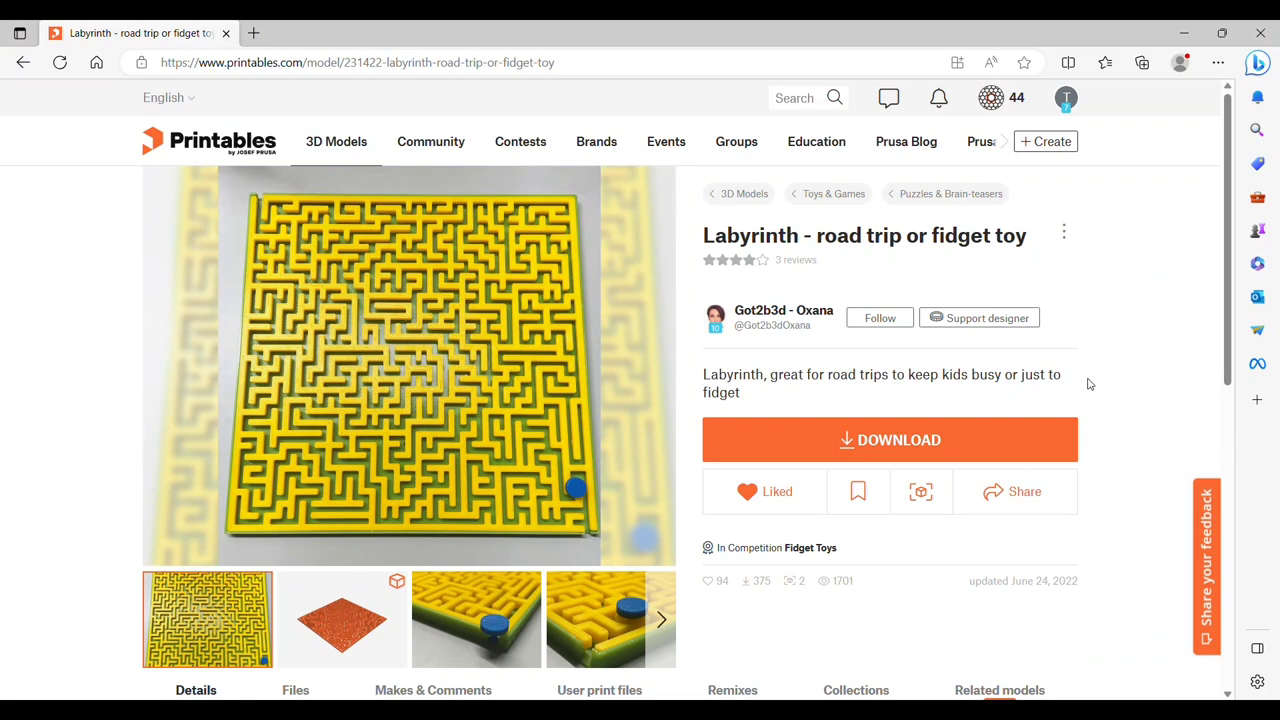
Scroll the Printables page and show the model's three files under Files
scroll("down", 3)
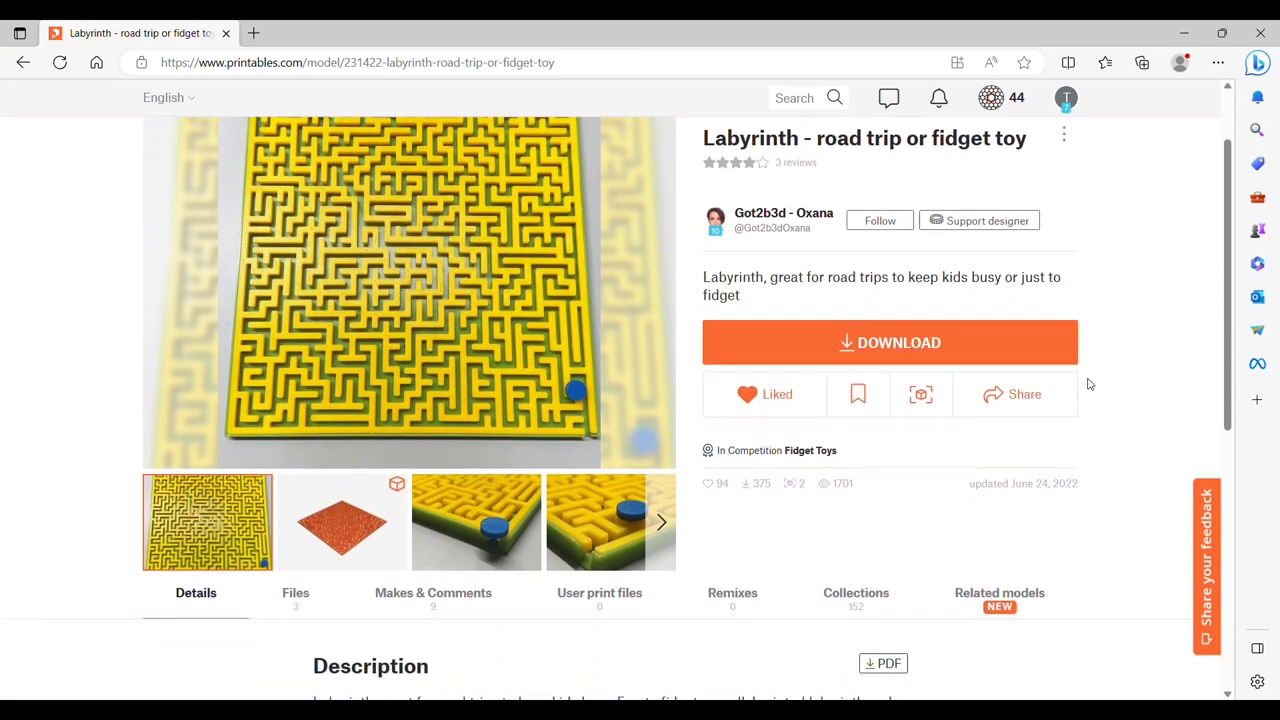
scroll("down", 3)
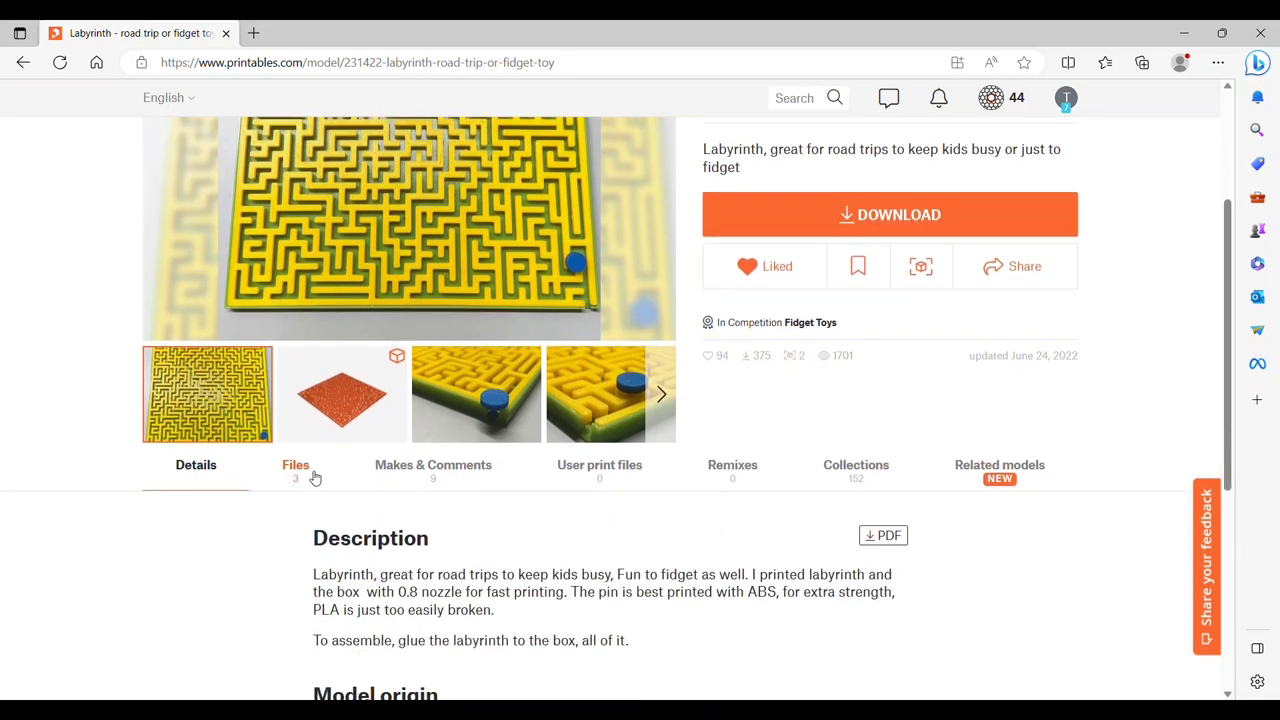
left_click(295, 464)
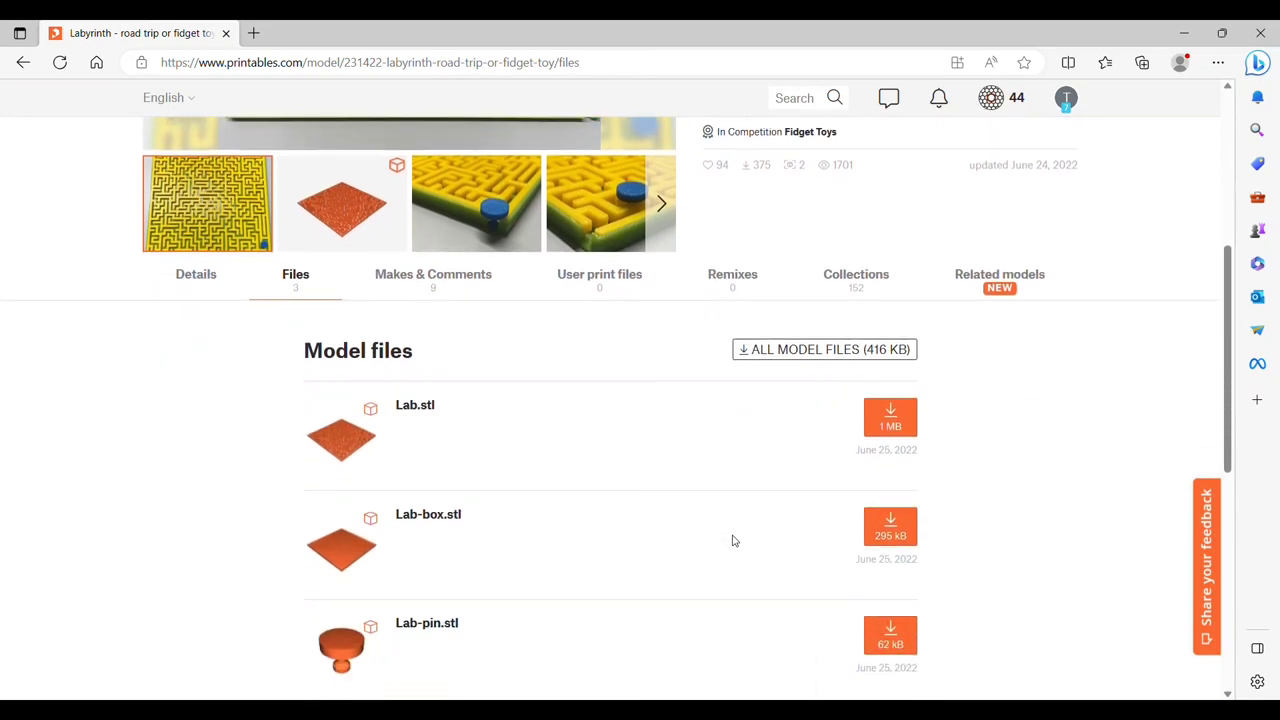
scroll("down", 3)
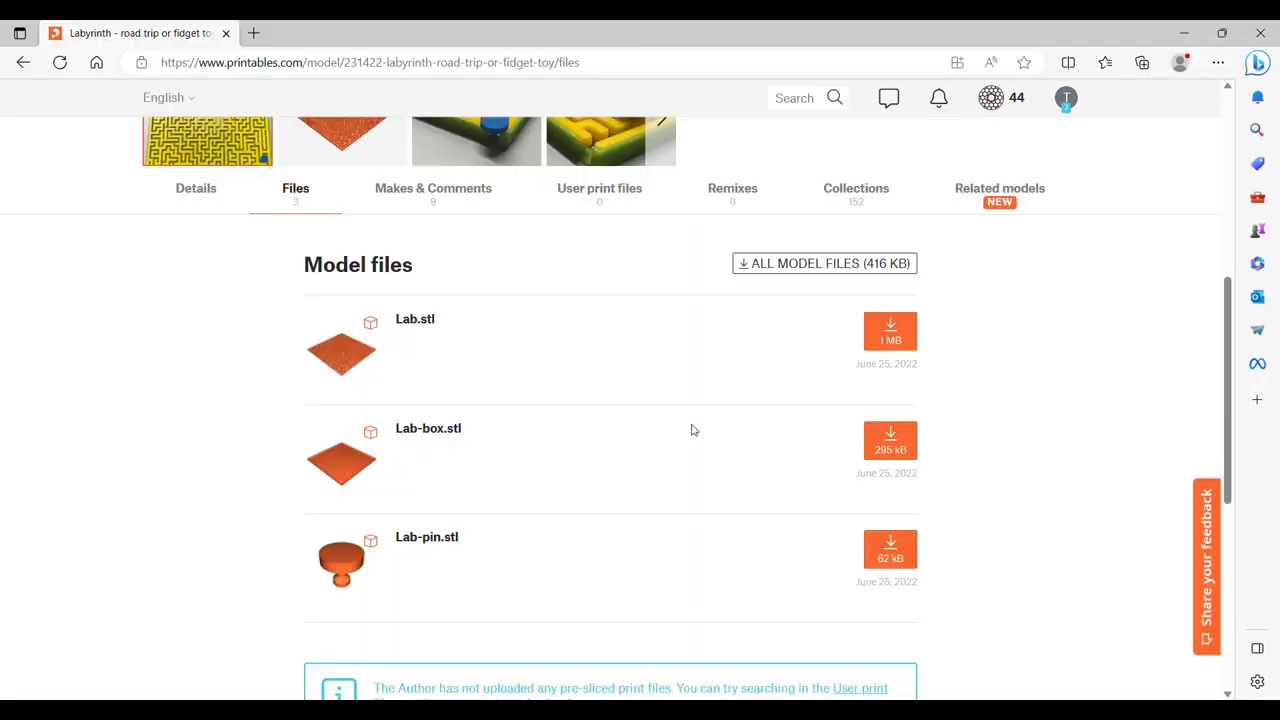
Browse the gallery photos of the blue pin at the maze corner
scroll("up", 3)
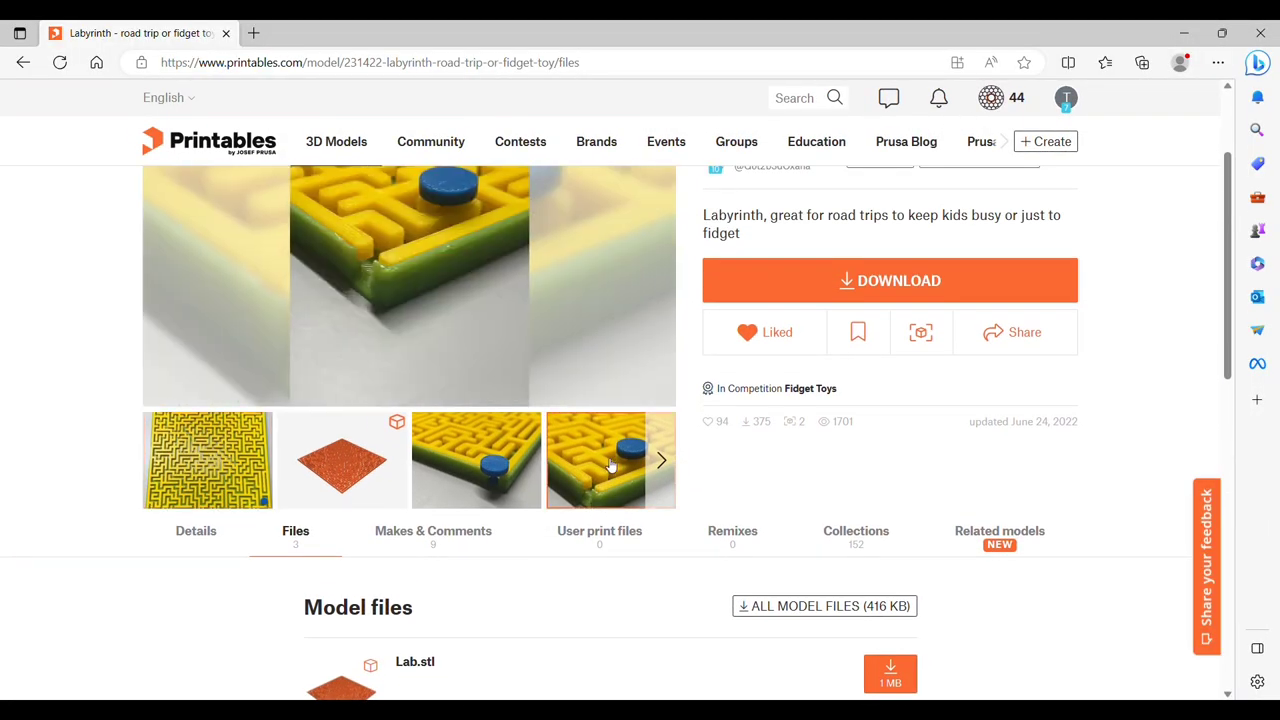
left_click(476, 460)
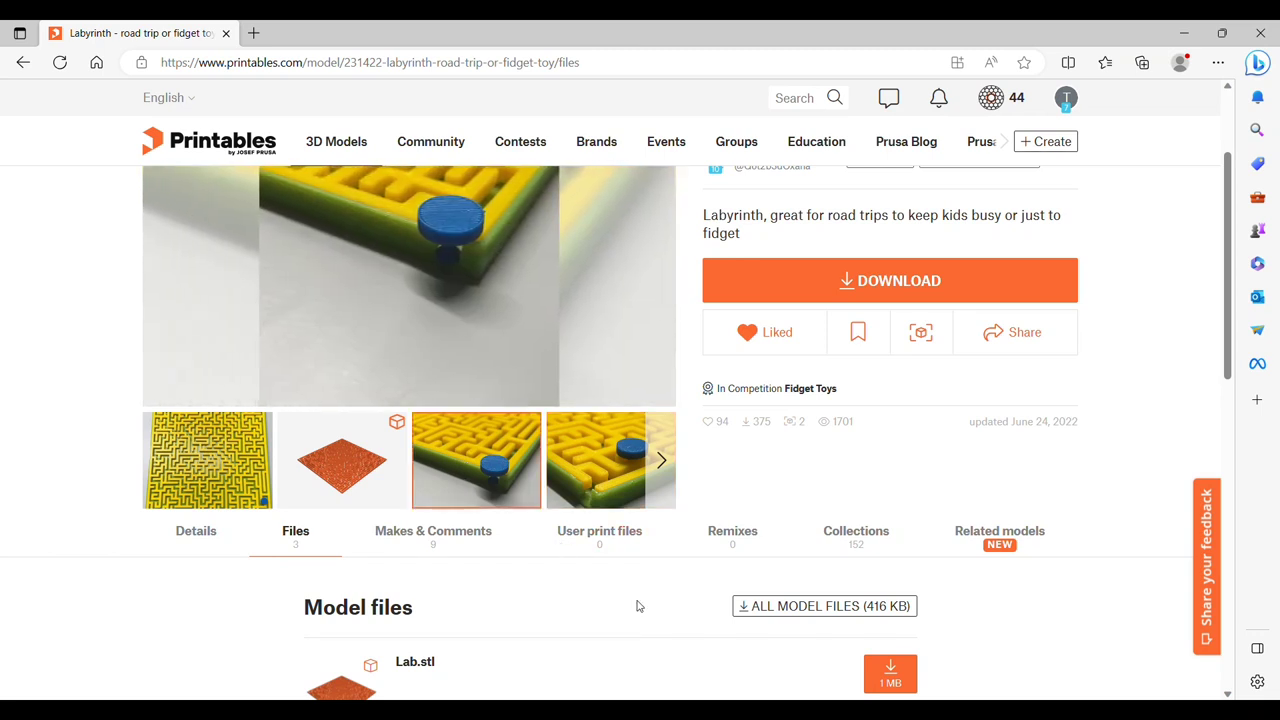
scroll("up", 3)
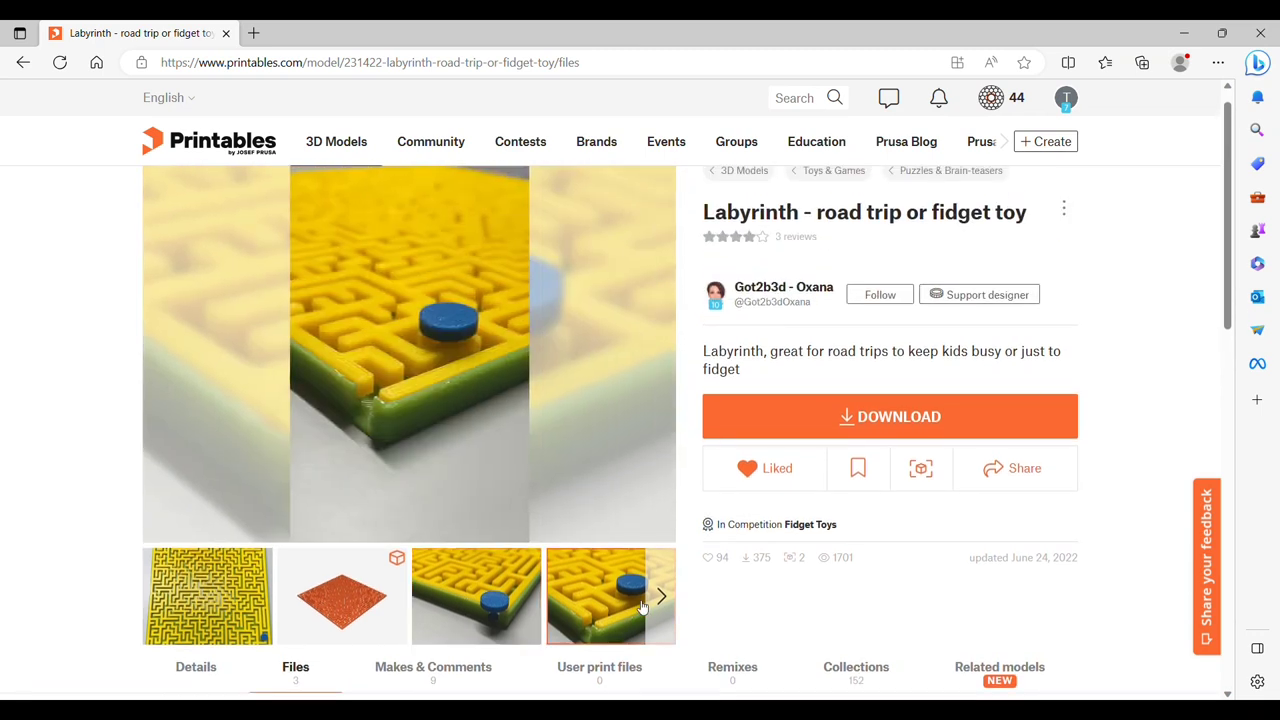
left_click(661, 596)
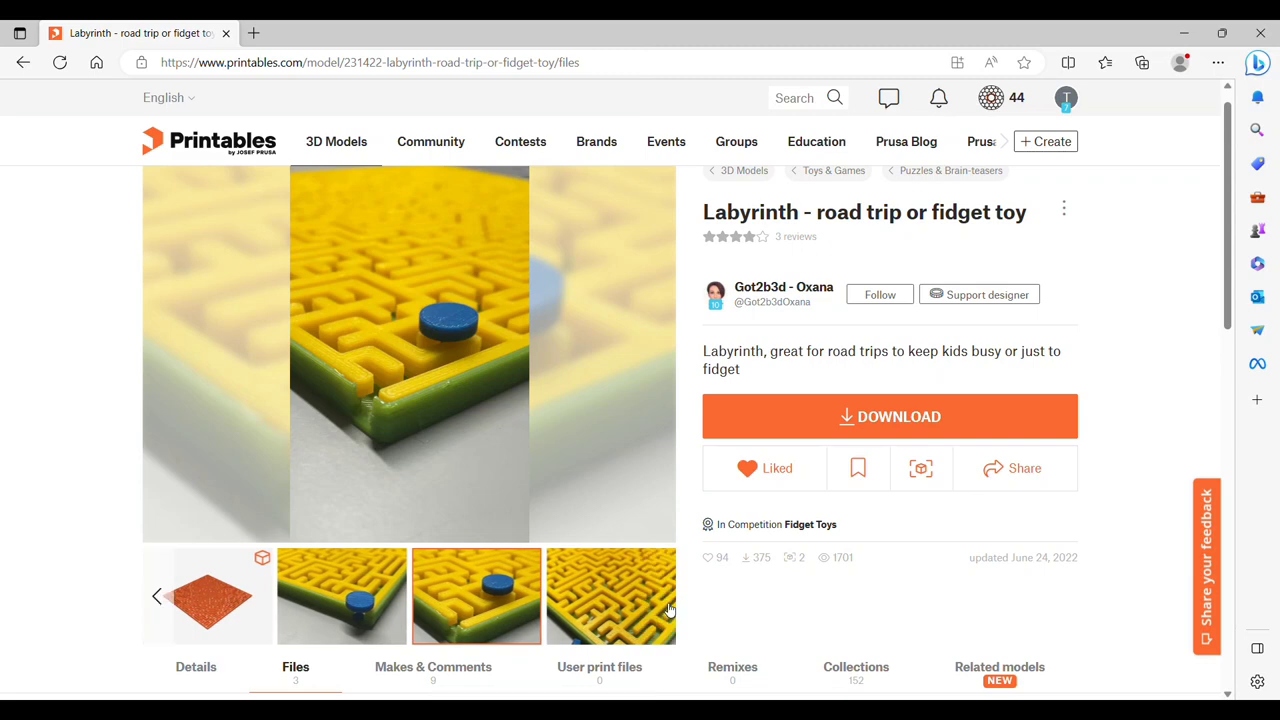
mouse_move(1183, 140)
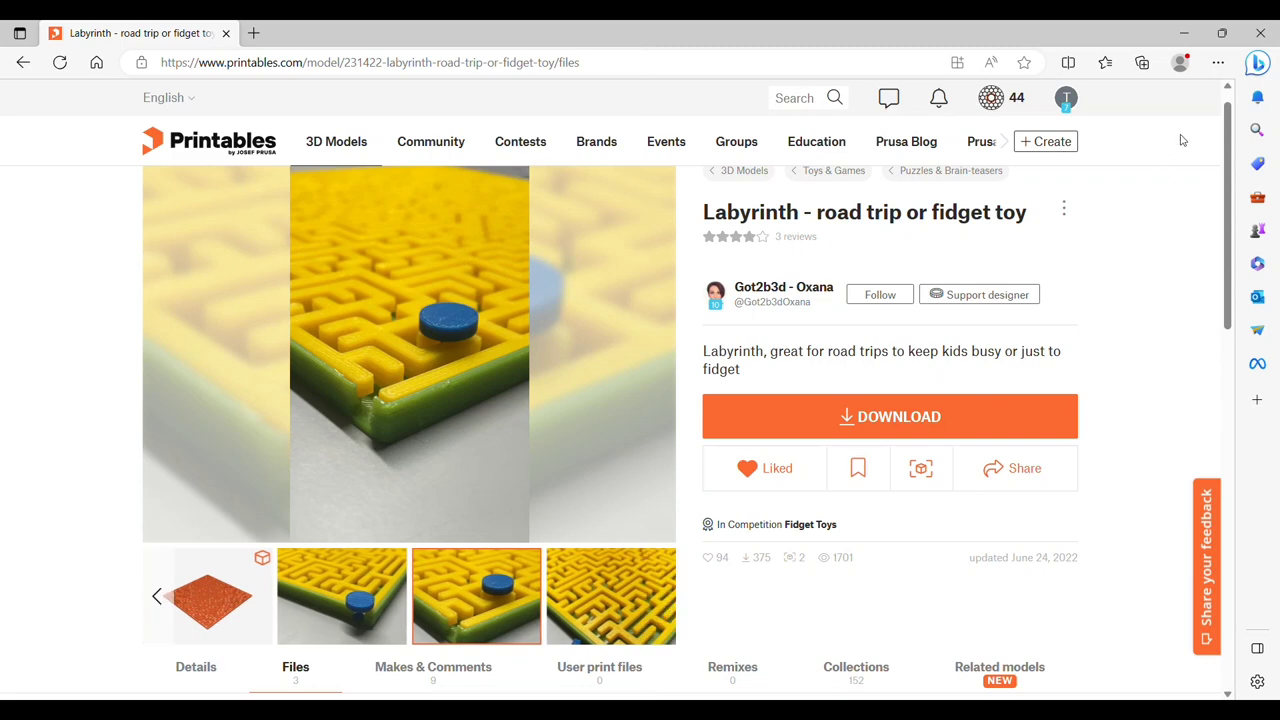